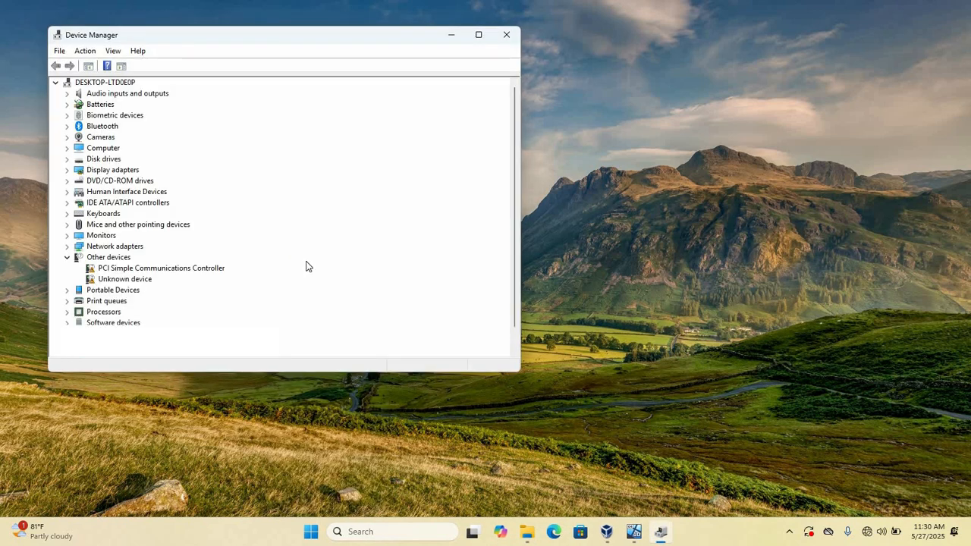
{"action": "mouse_move", "coordinate": [304, 252]}
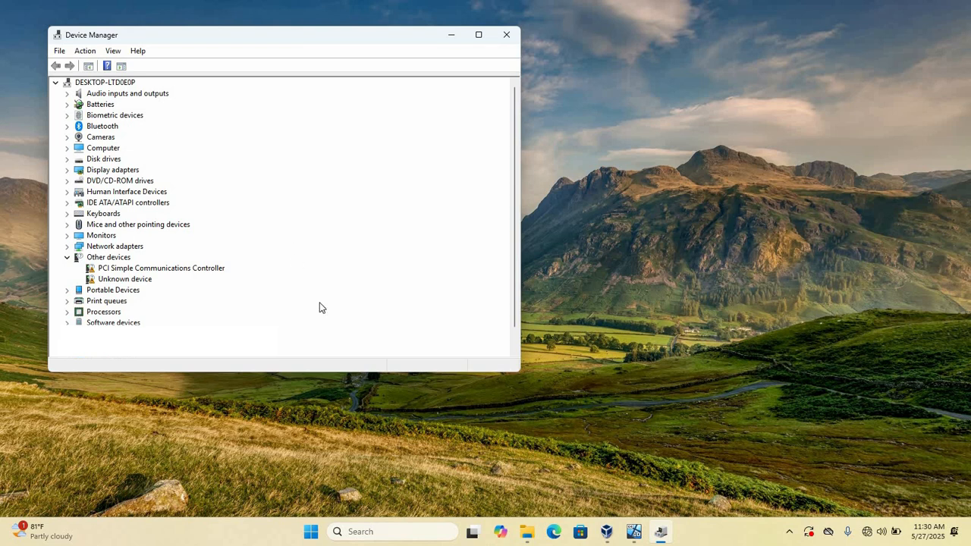
Close the Device Manager window so only the desktop and taskbar remain
{"action": "left_click", "coordinate": [506, 35]}
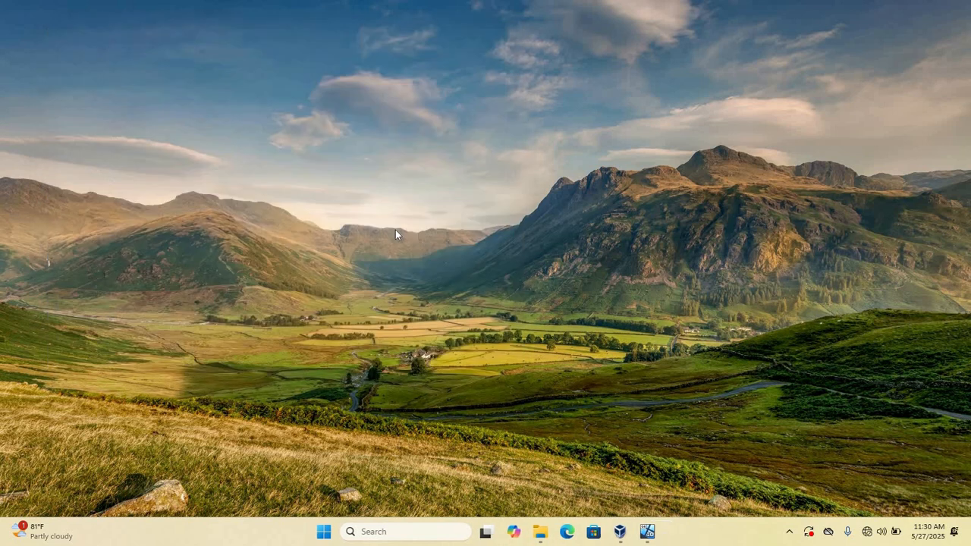
{"action": "mouse_move", "coordinate": [357, 258]}
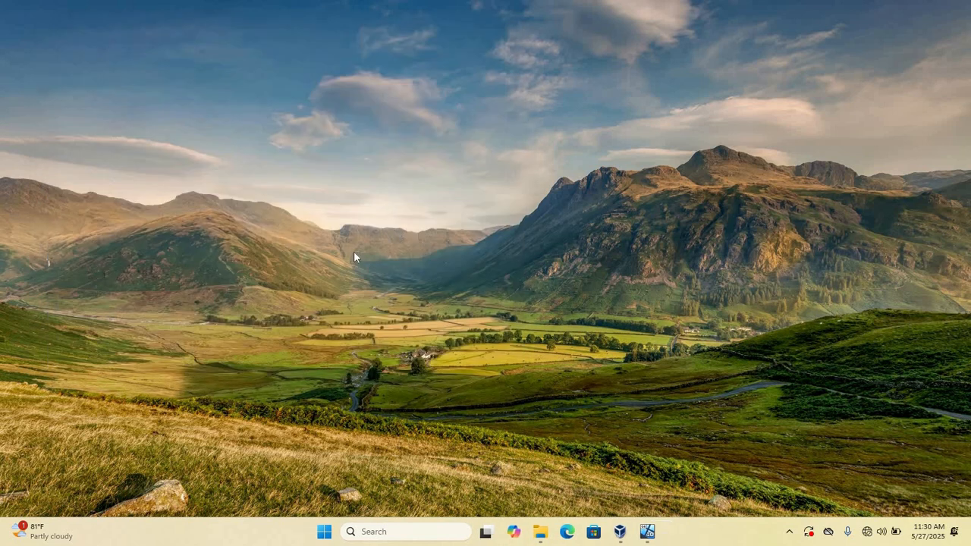
{"action": "mouse_move", "coordinate": [357, 327]}
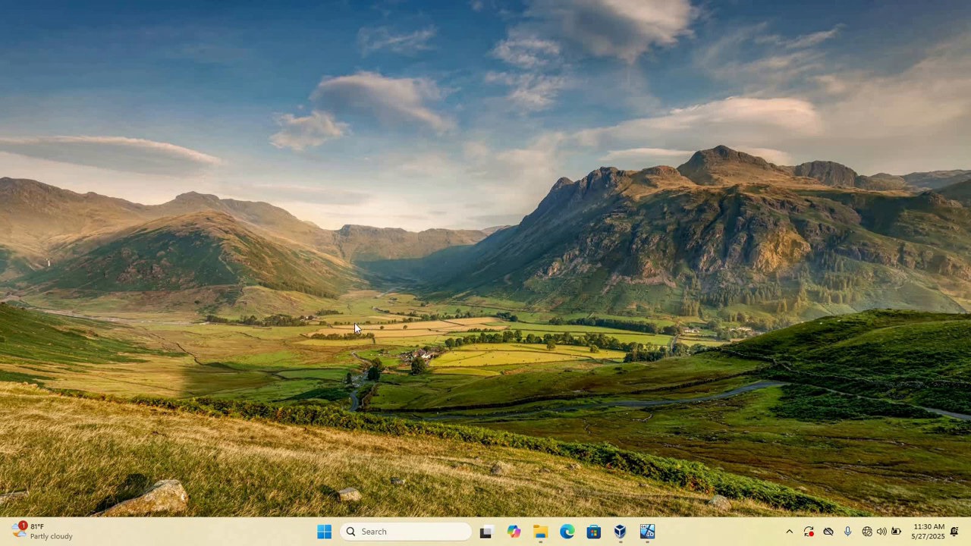
{"action": "mouse_move", "coordinate": [354, 317]}
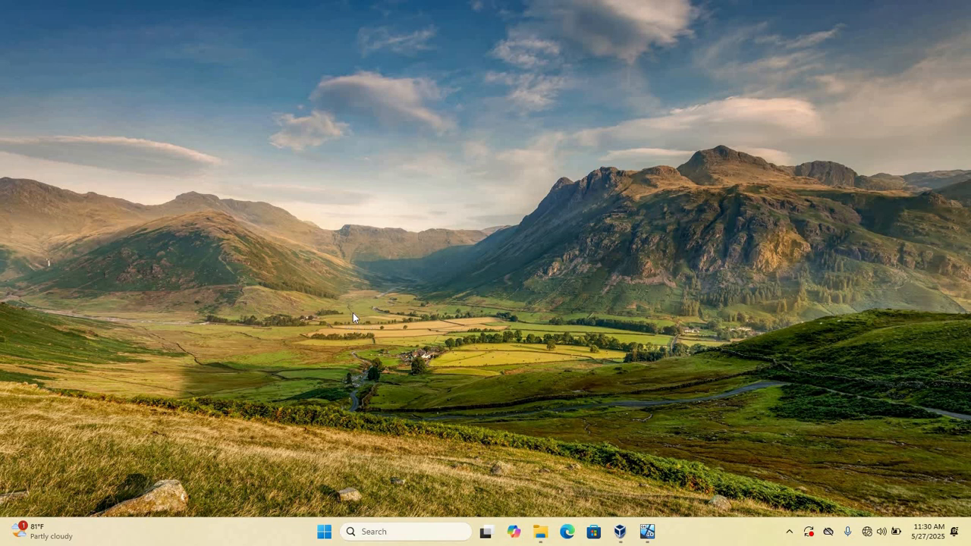
{"action": "mouse_move", "coordinate": [353, 290]}
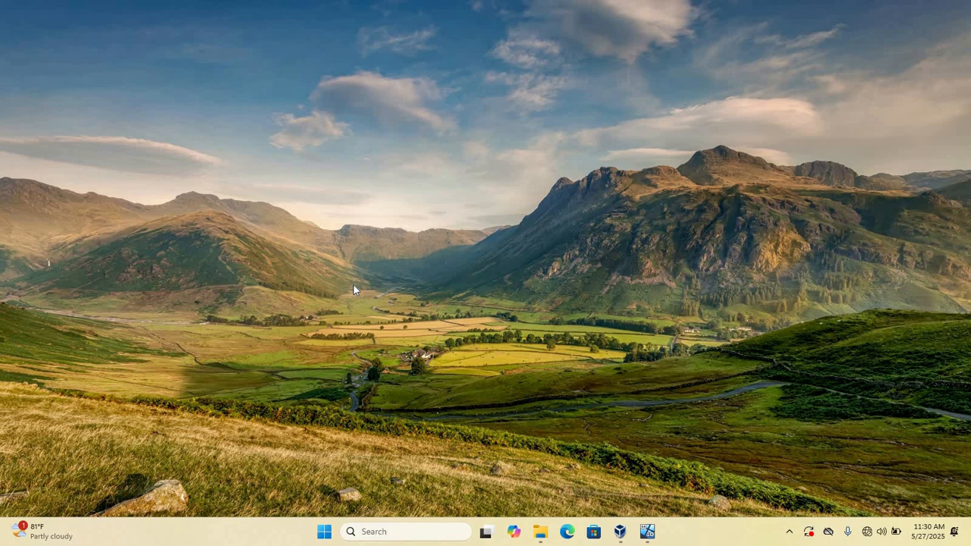
{"action": "mouse_move", "coordinate": [340, 223]}
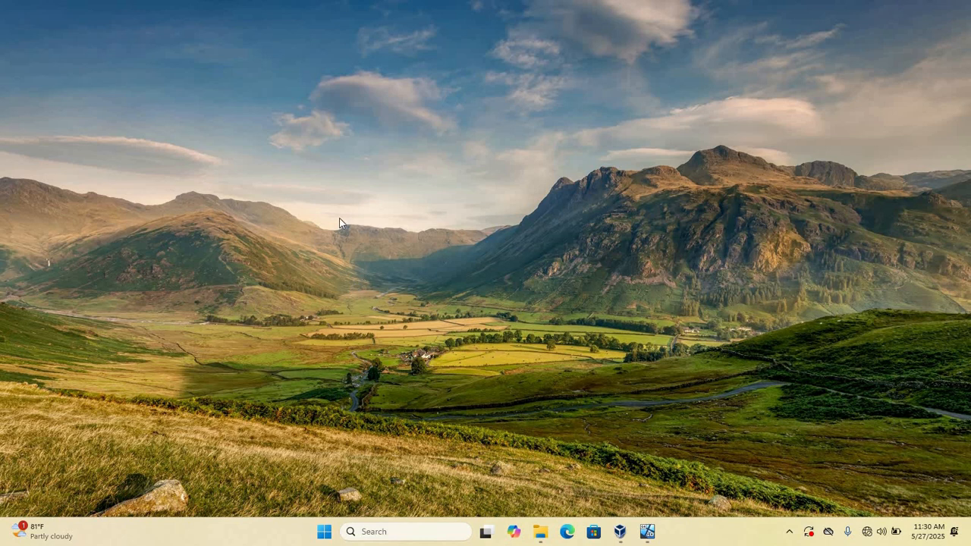
{"action": "mouse_move", "coordinate": [354, 321]}
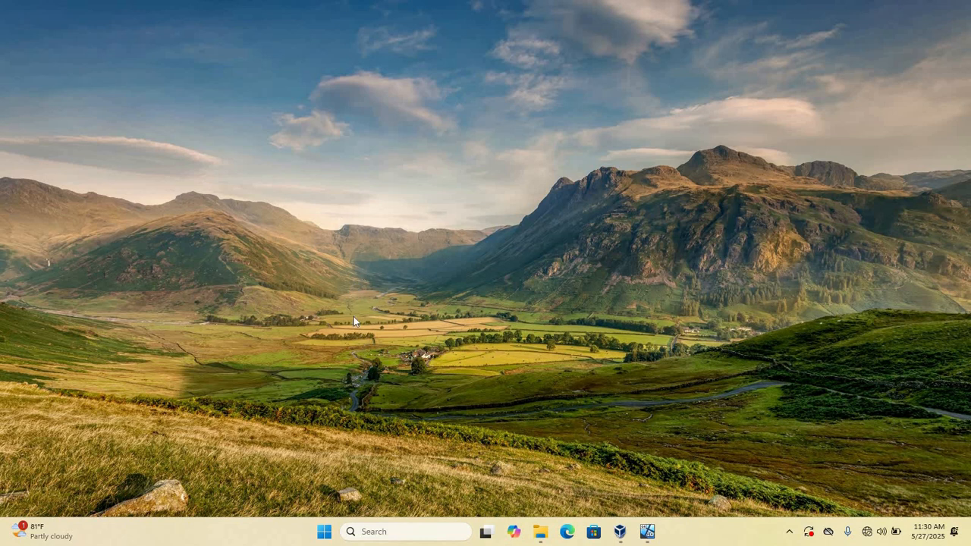
{"action": "mouse_move", "coordinate": [324, 531]}
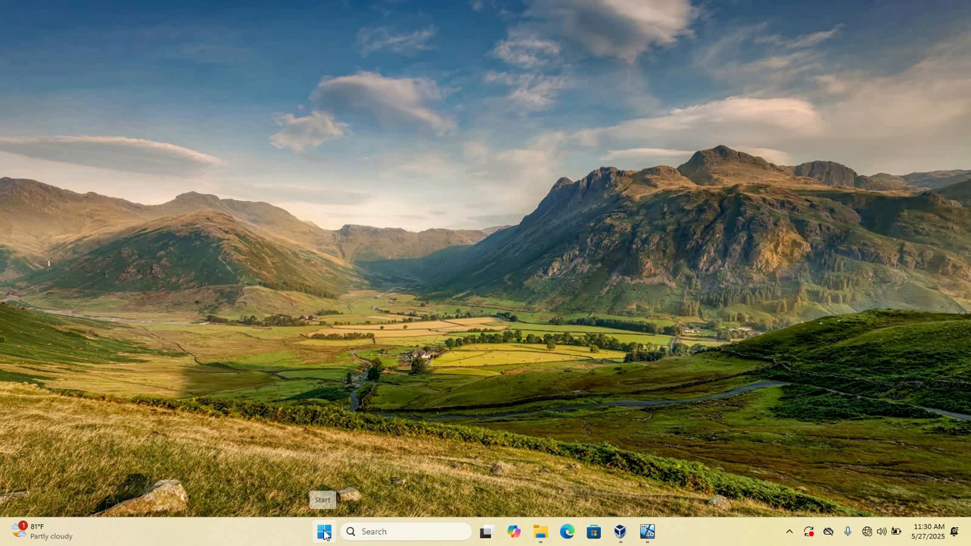
{"action": "mouse_move", "coordinate": [343, 370]}
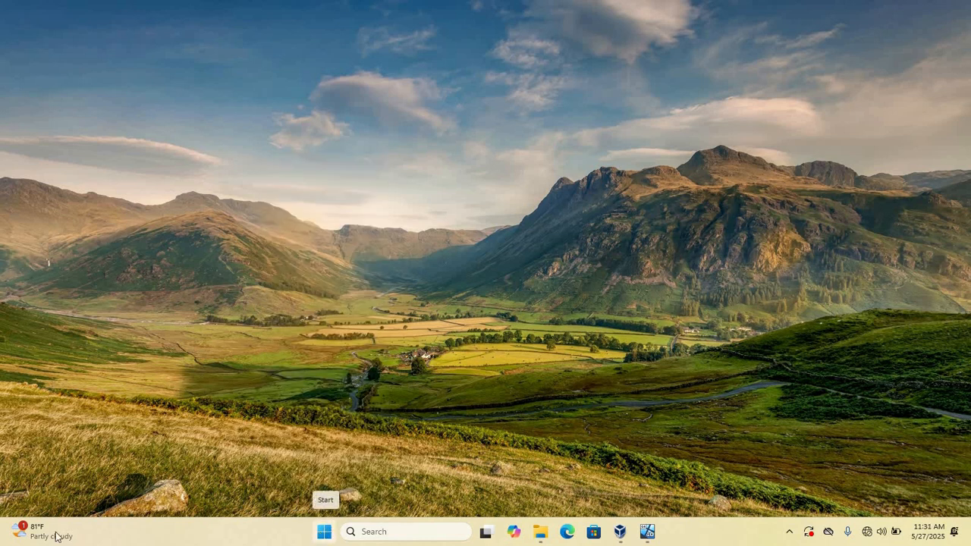
{"action": "mouse_move", "coordinate": [300, 503]}
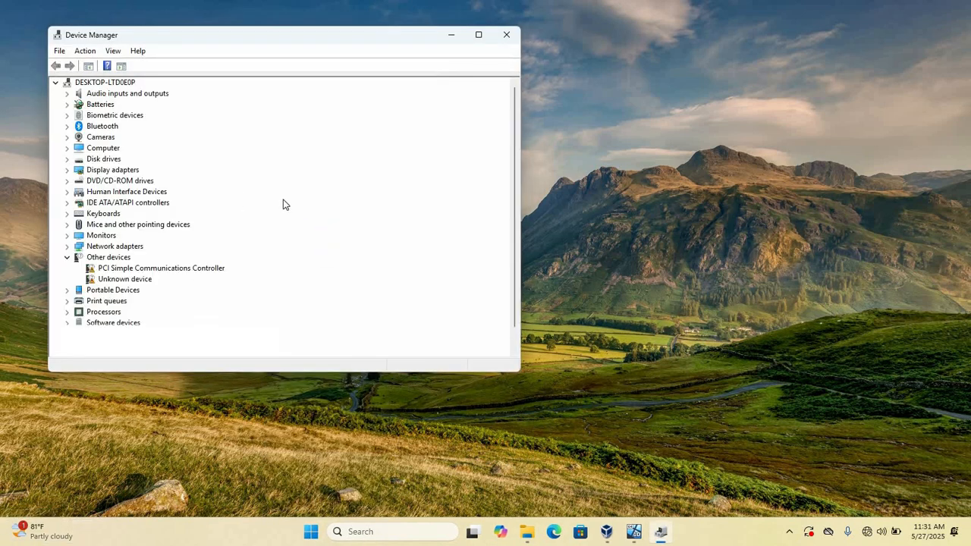
{"action": "mouse_move", "coordinate": [170, 212]}
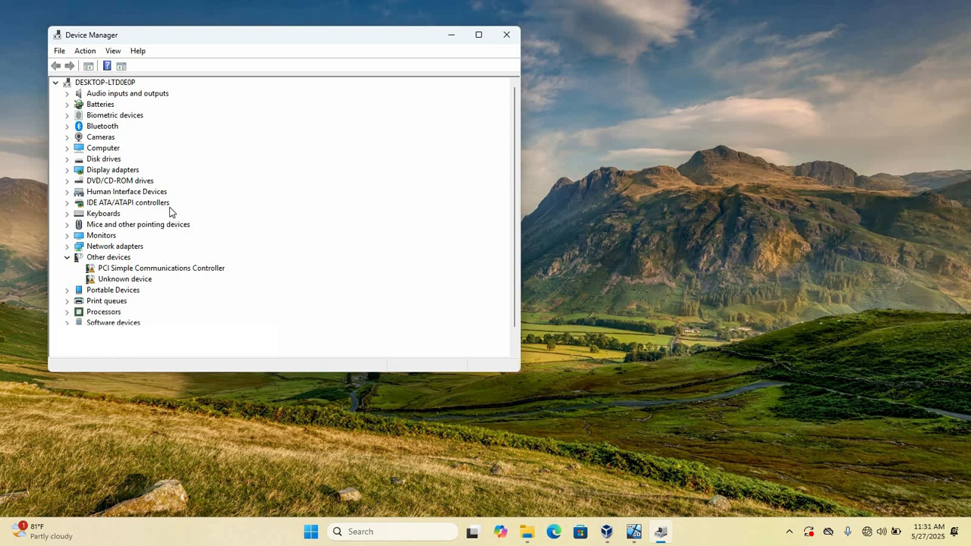
{"action": "mouse_move", "coordinate": [180, 145]}
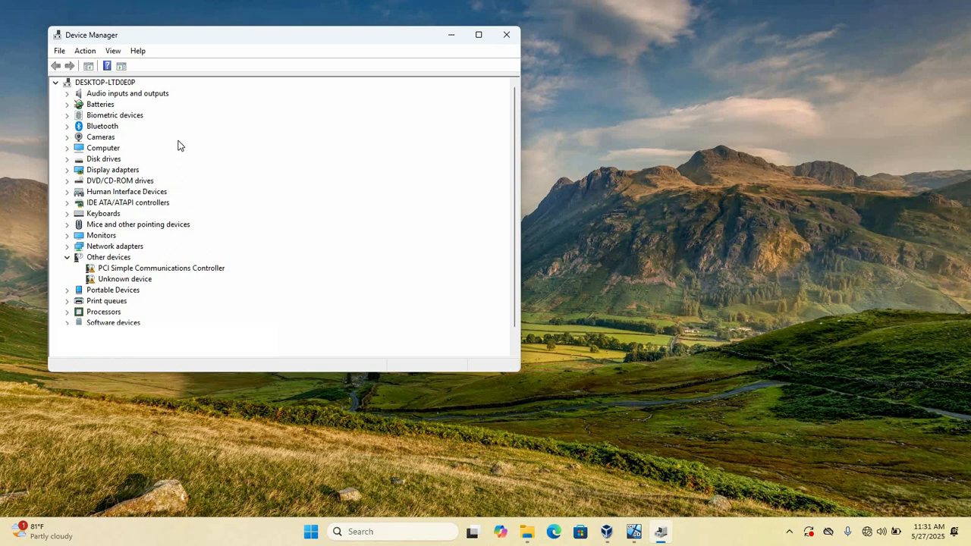
{"action": "mouse_move", "coordinate": [127, 104]}
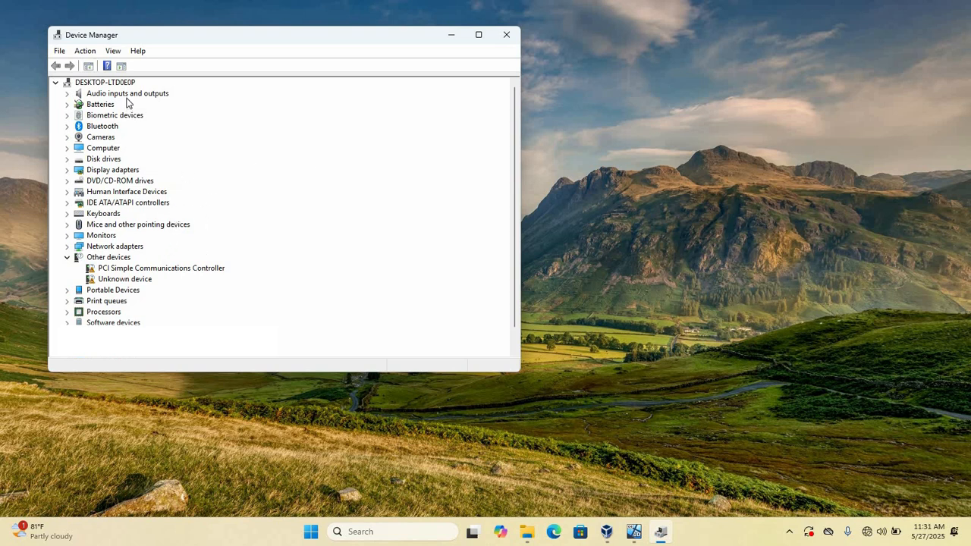
{"action": "mouse_move", "coordinate": [155, 155]}
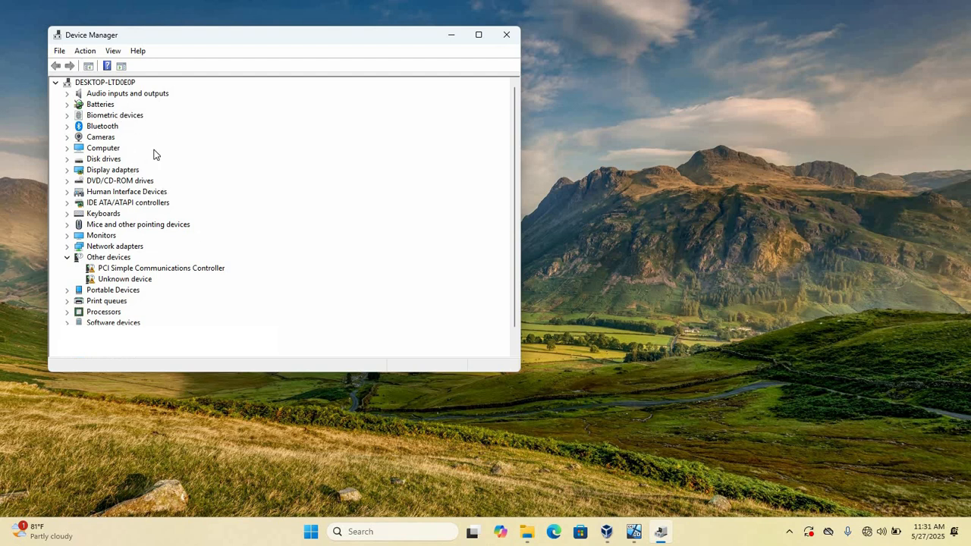
{"action": "mouse_move", "coordinate": [125, 318]}
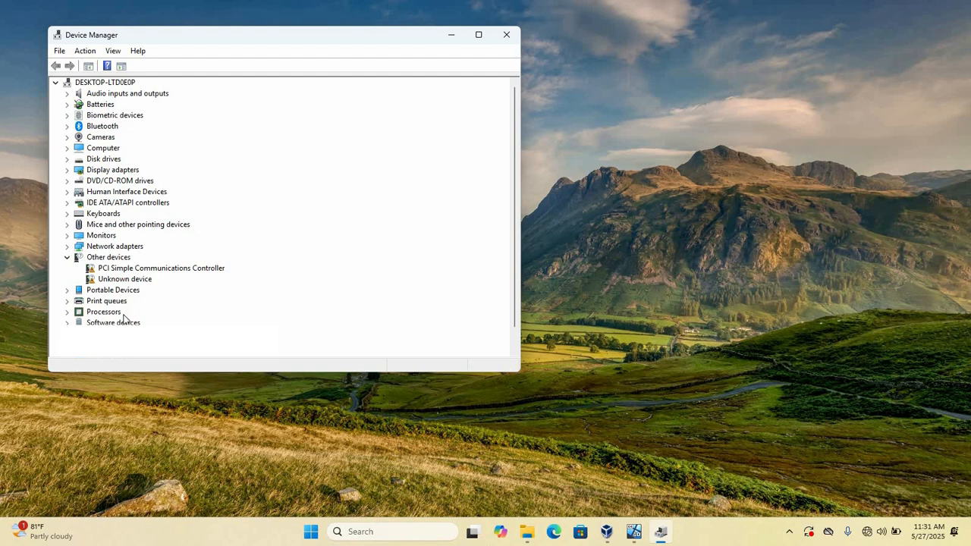
{"action": "mouse_move", "coordinate": [185, 157]}
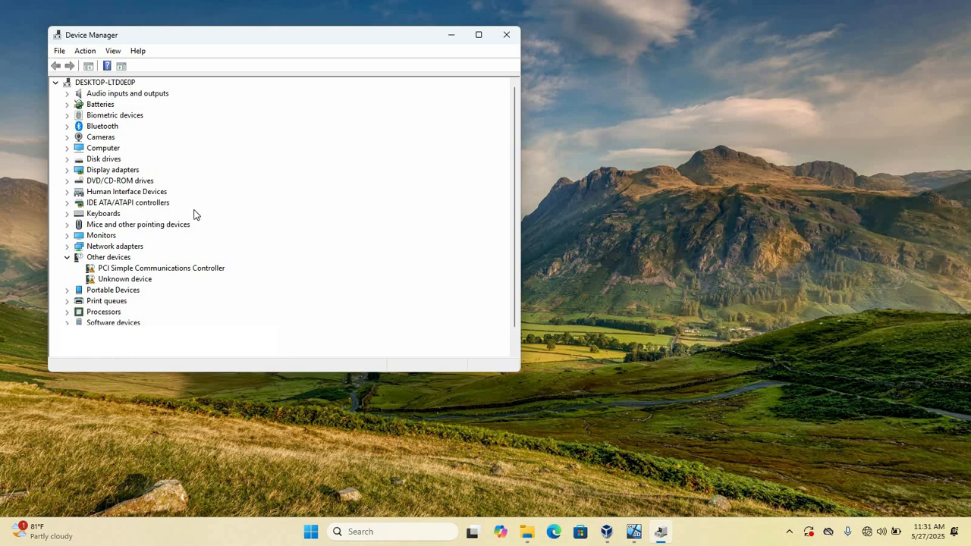
{"action": "mouse_move", "coordinate": [174, 170]}
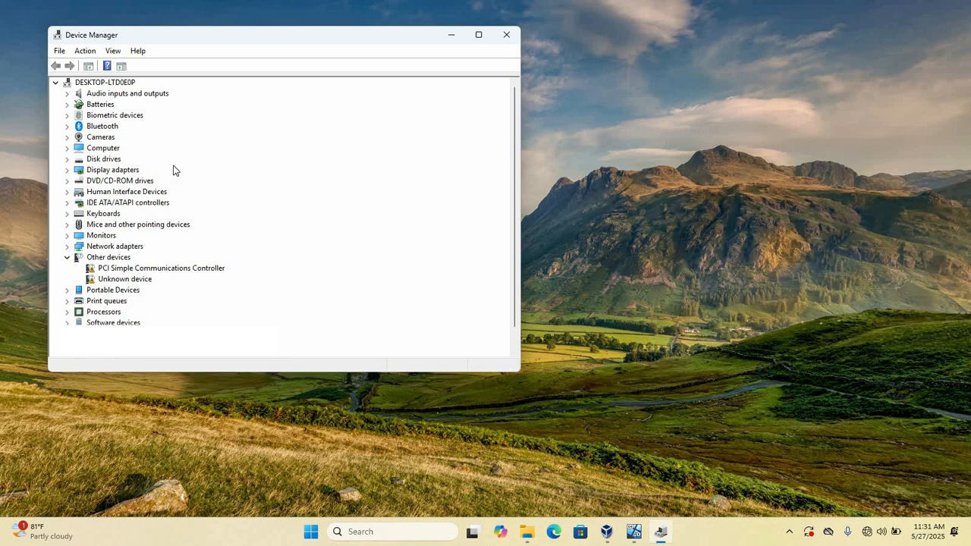
{"action": "mouse_move", "coordinate": [106, 66]}
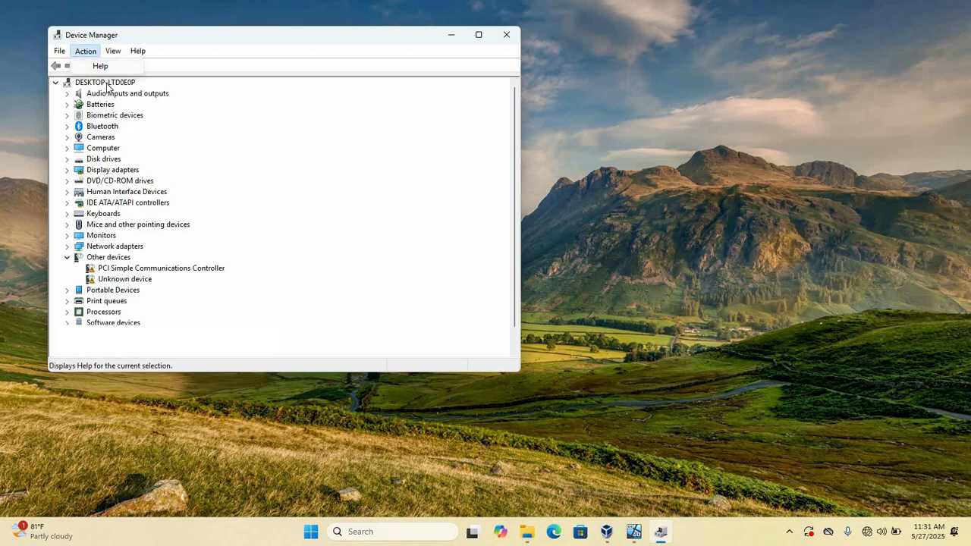
{"action": "mouse_move", "coordinate": [108, 133]}
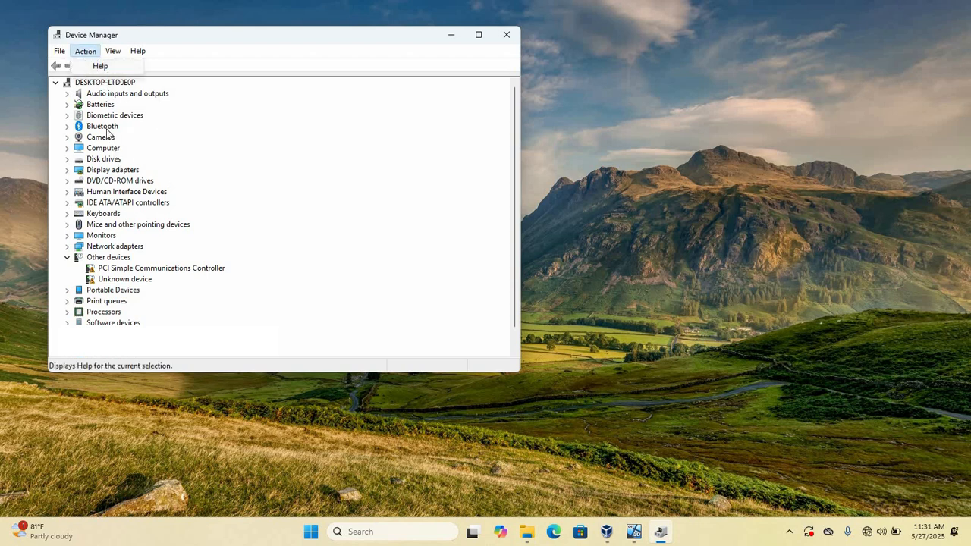
{"action": "left_click", "coordinate": [101, 104]}
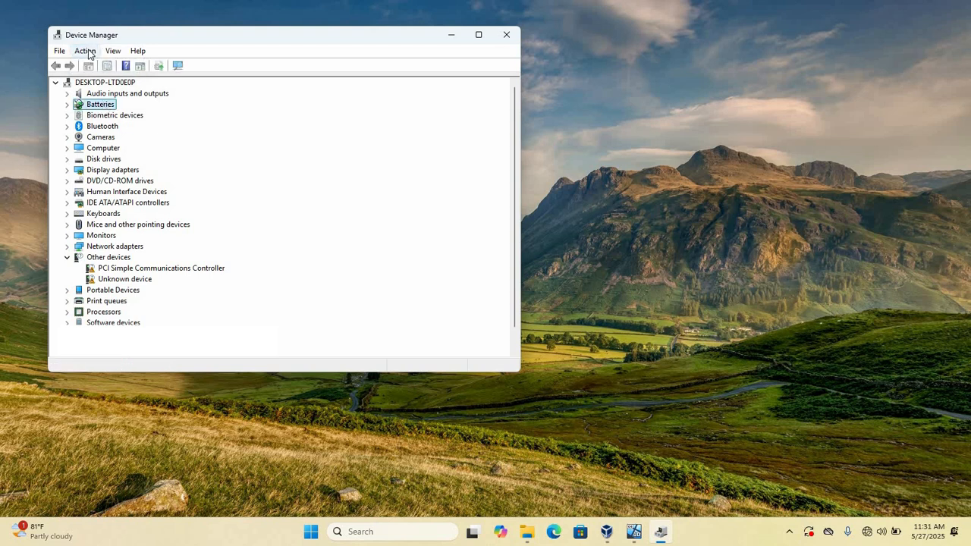
{"action": "left_click", "coordinate": [85, 50]}
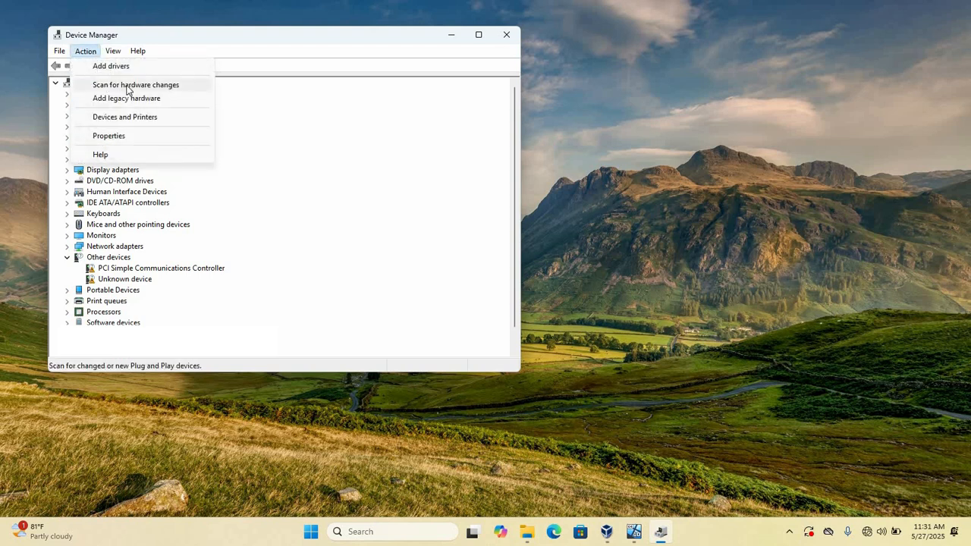
{"action": "left_click", "coordinate": [135, 84]}
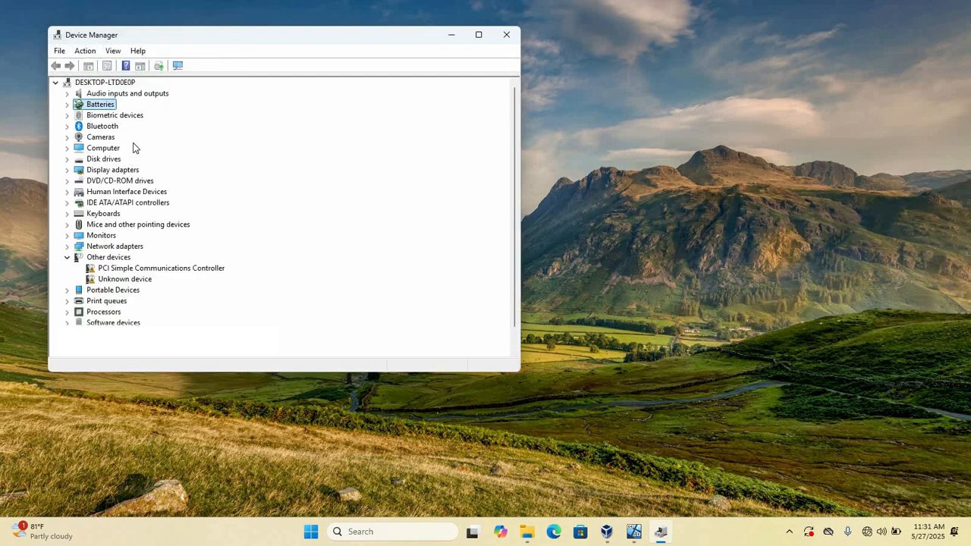
{"action": "mouse_move", "coordinate": [140, 195]}
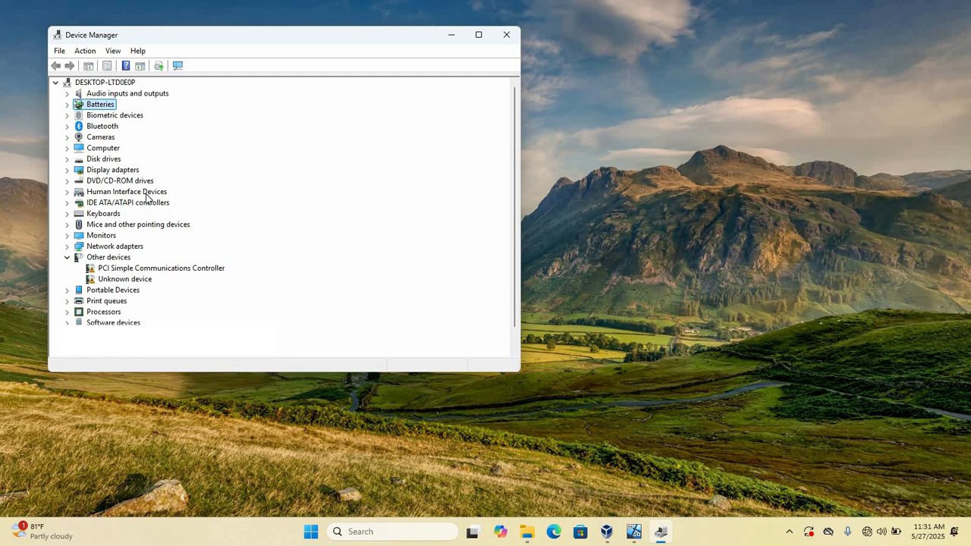
{"action": "mouse_move", "coordinate": [169, 172]}
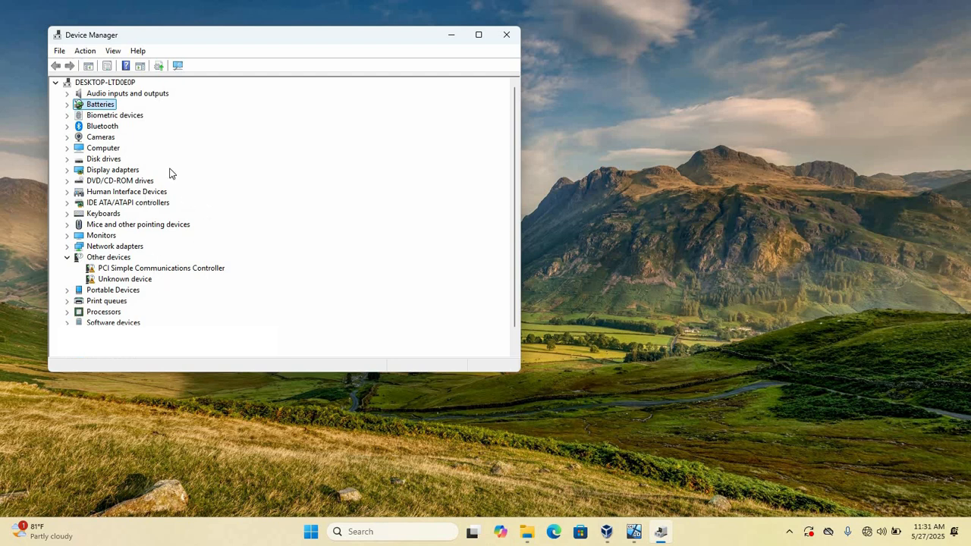
{"action": "mouse_move", "coordinate": [146, 214]}
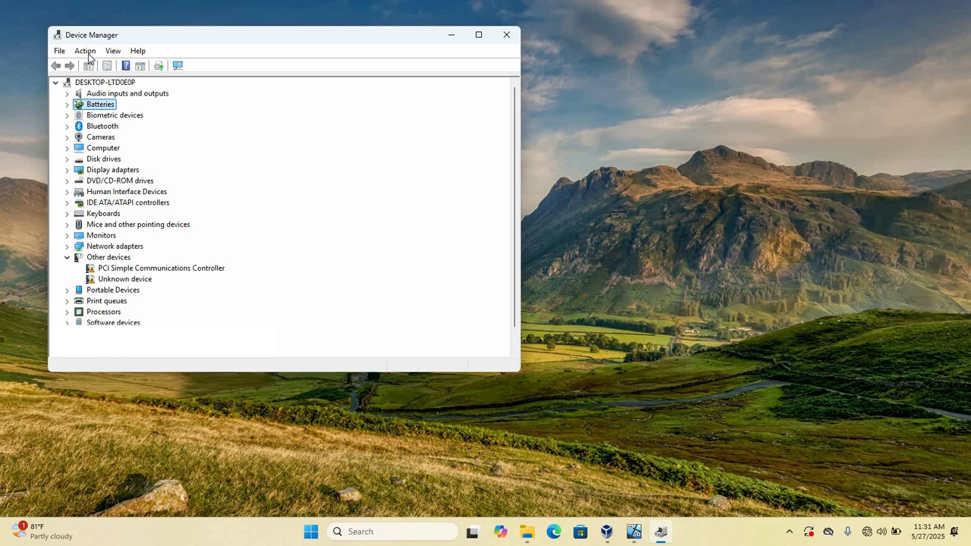
Launch the Add Hardware wizard via Action > Add legacy hardware
{"action": "left_click", "coordinate": [85, 51]}
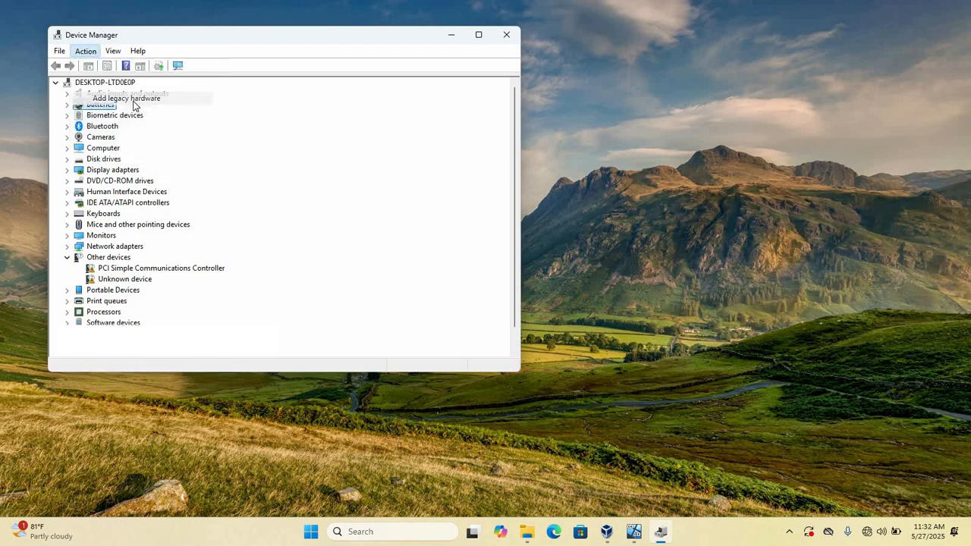
{"action": "left_click", "coordinate": [126, 98]}
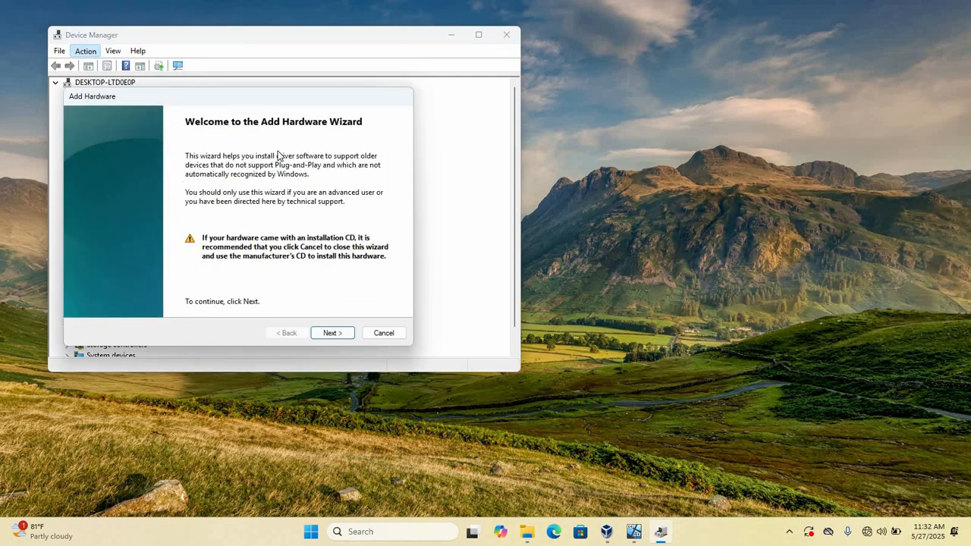
{"action": "mouse_move", "coordinate": [219, 254]}
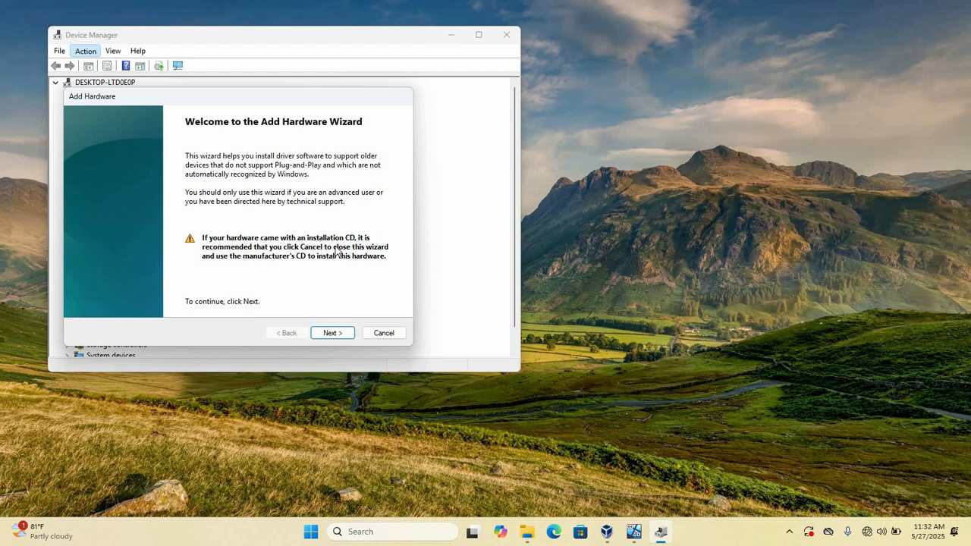
{"action": "mouse_move", "coordinate": [379, 260]}
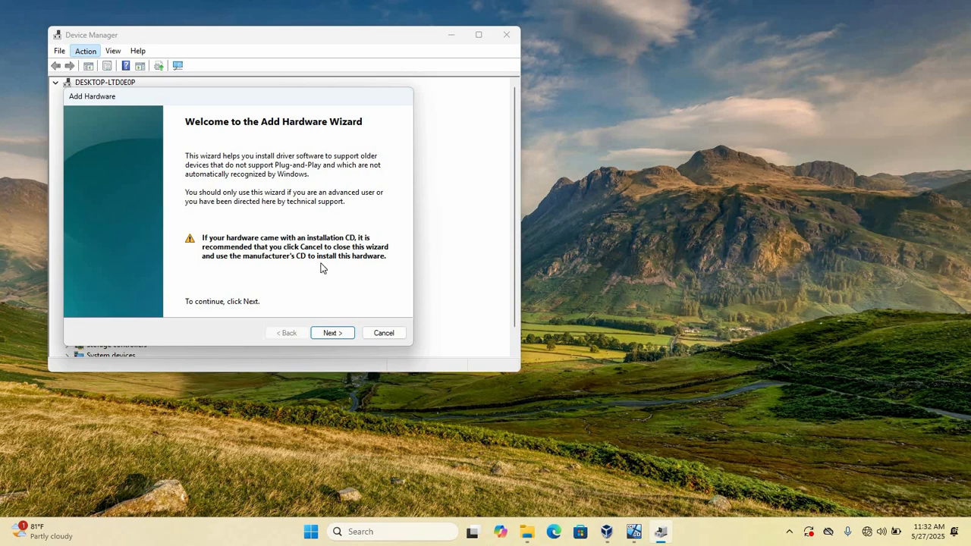
{"action": "mouse_move", "coordinate": [368, 275]}
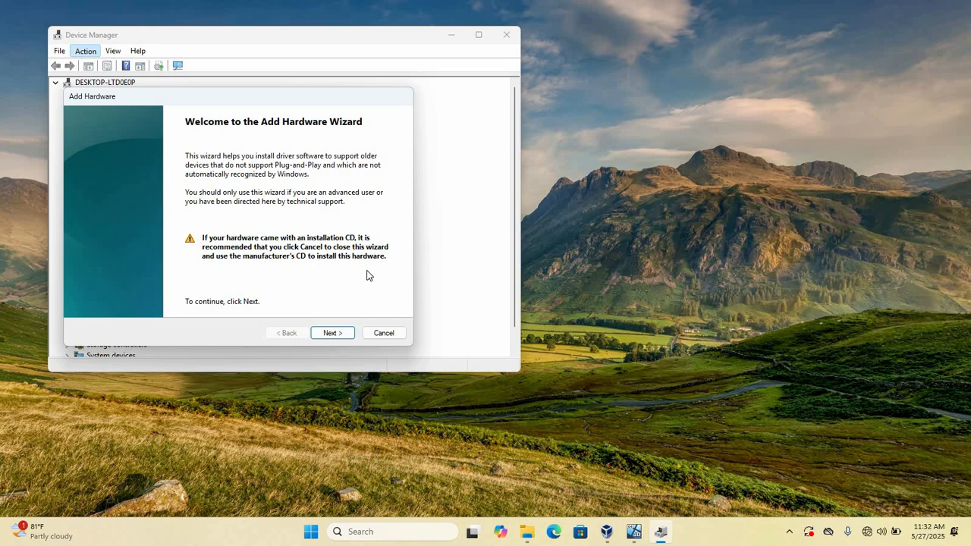
{"action": "mouse_move", "coordinate": [370, 276]}
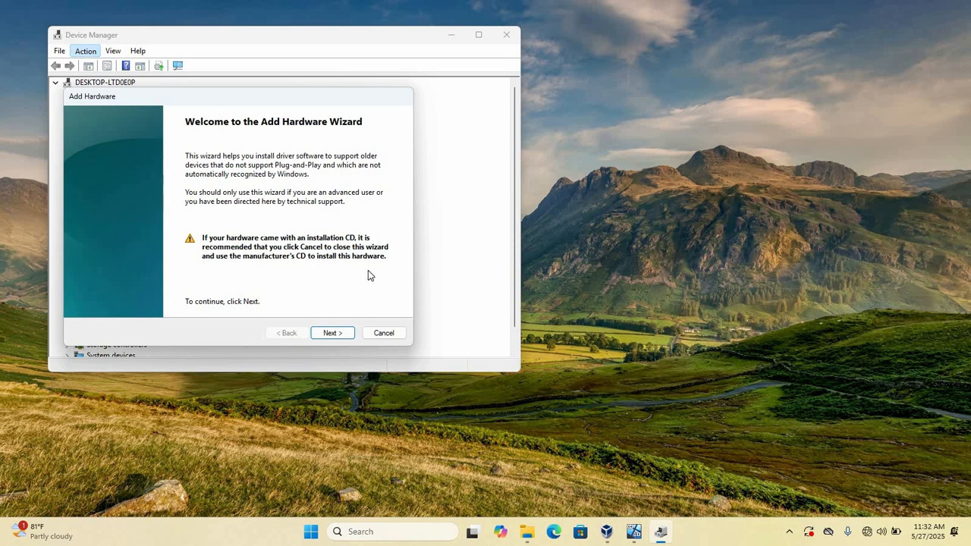
{"action": "mouse_move", "coordinate": [357, 278]}
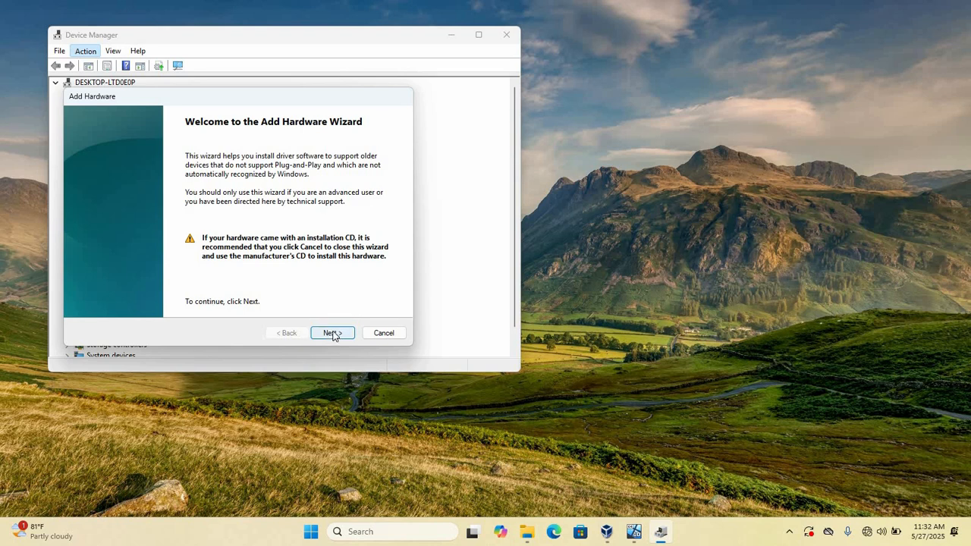
Get past the welcome page and select 'Install the hardware that I manually select from a list (Advanced)'
{"action": "left_click", "coordinate": [332, 332]}
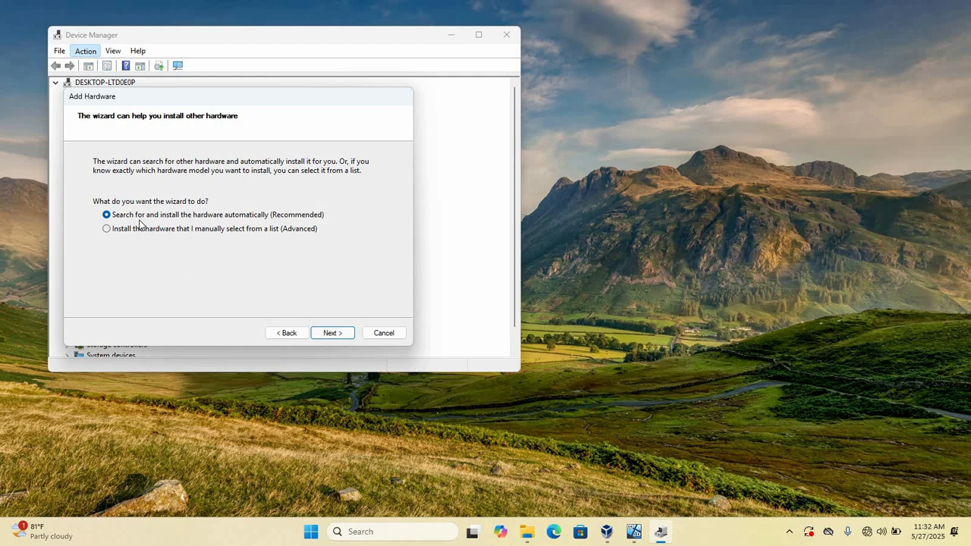
{"action": "mouse_move", "coordinate": [173, 213]}
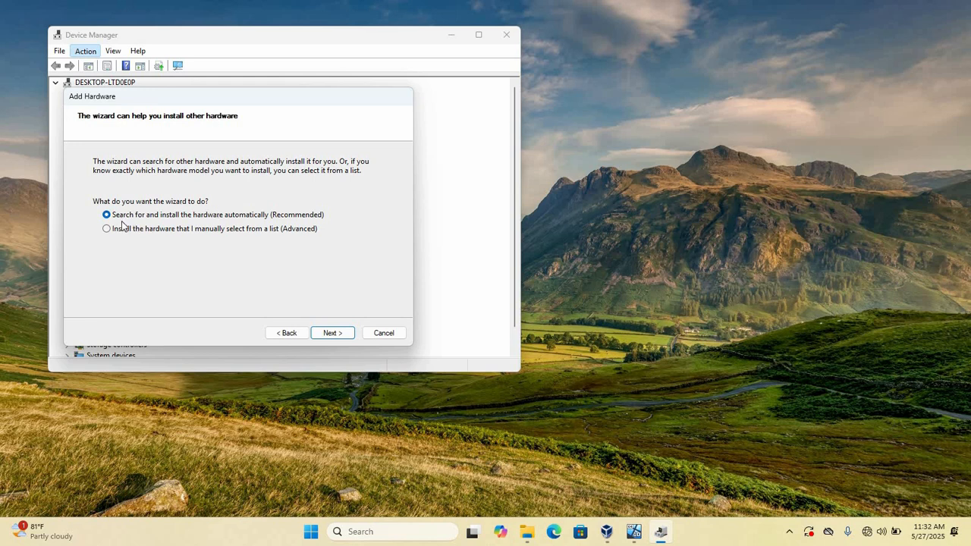
{"action": "mouse_move", "coordinate": [146, 228]}
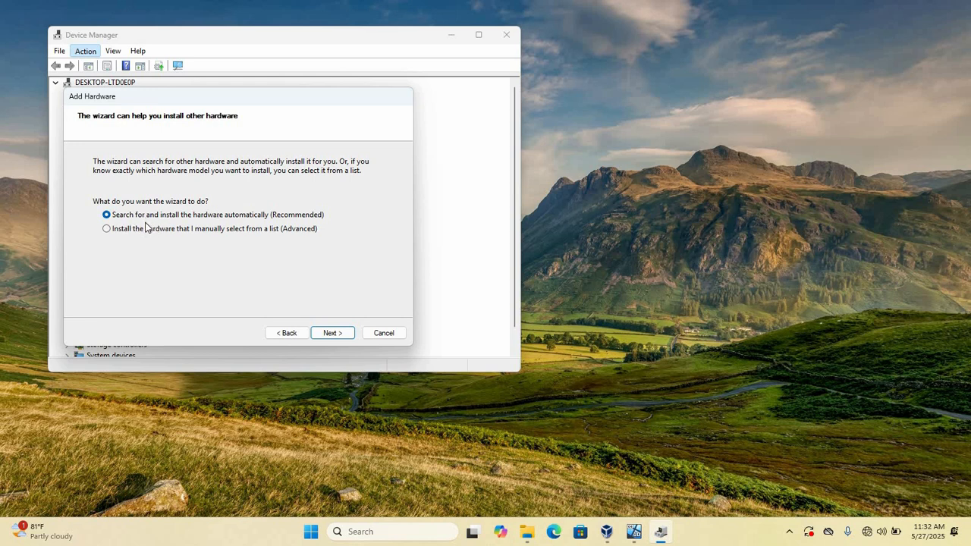
{"action": "mouse_move", "coordinate": [275, 228]}
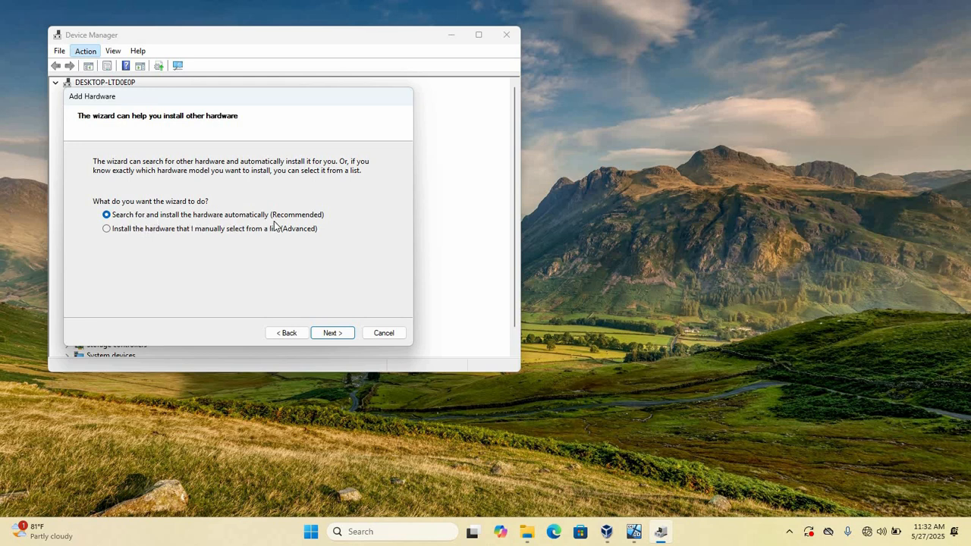
{"action": "mouse_move", "coordinate": [150, 238]}
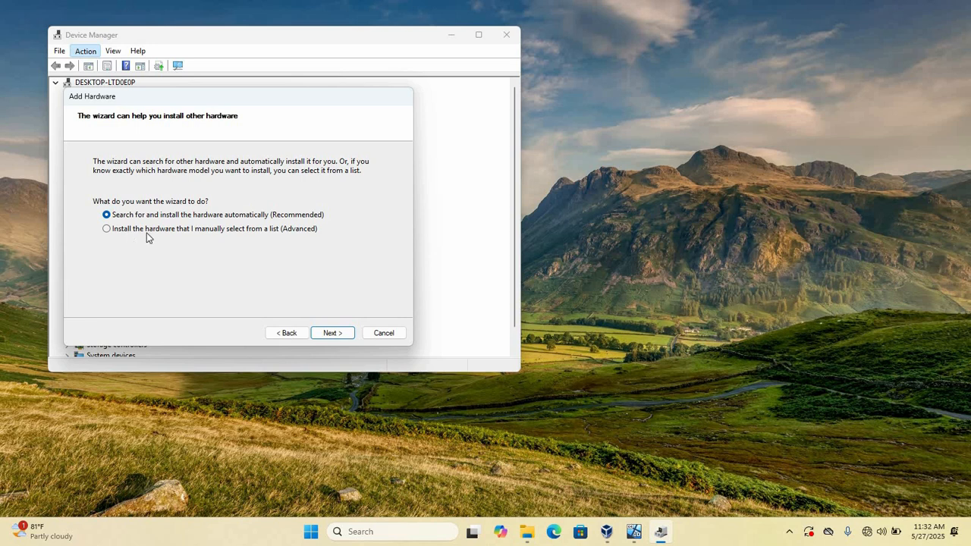
{"action": "mouse_move", "coordinate": [249, 243]}
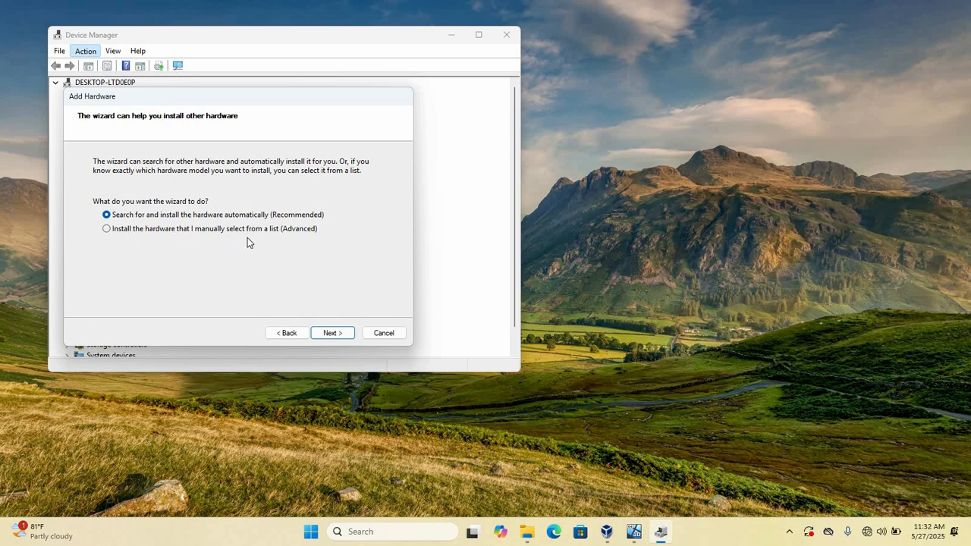
{"action": "mouse_move", "coordinate": [293, 237]}
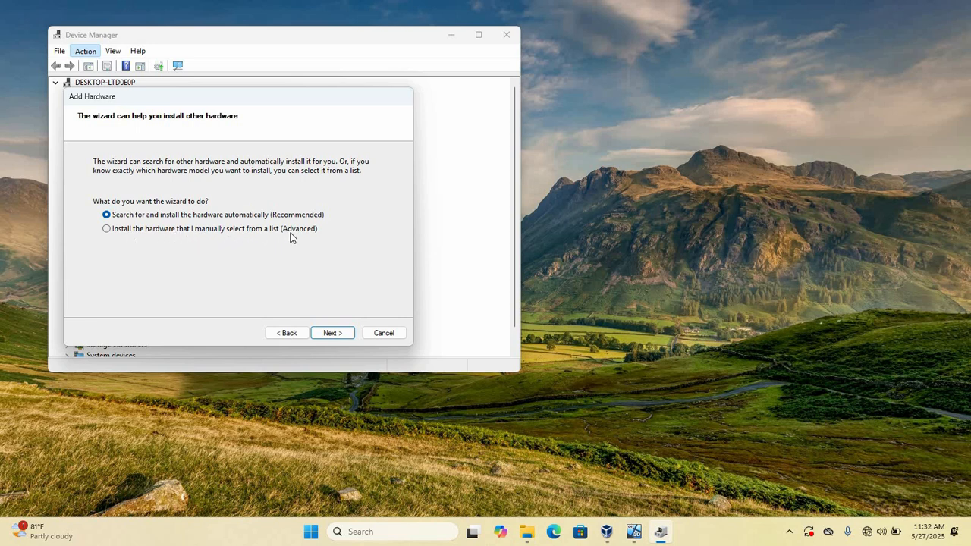
{"action": "mouse_move", "coordinate": [111, 235]}
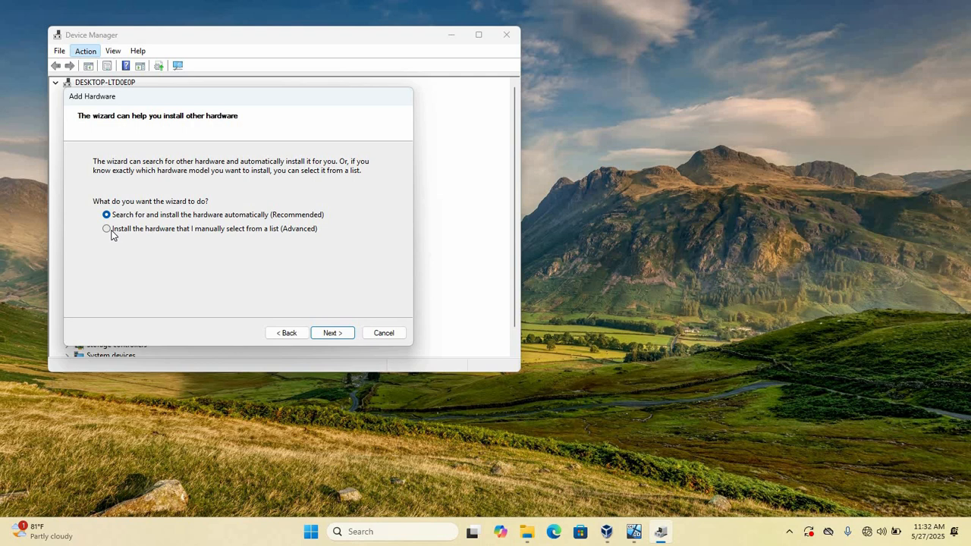
{"action": "left_click", "coordinate": [106, 229]}
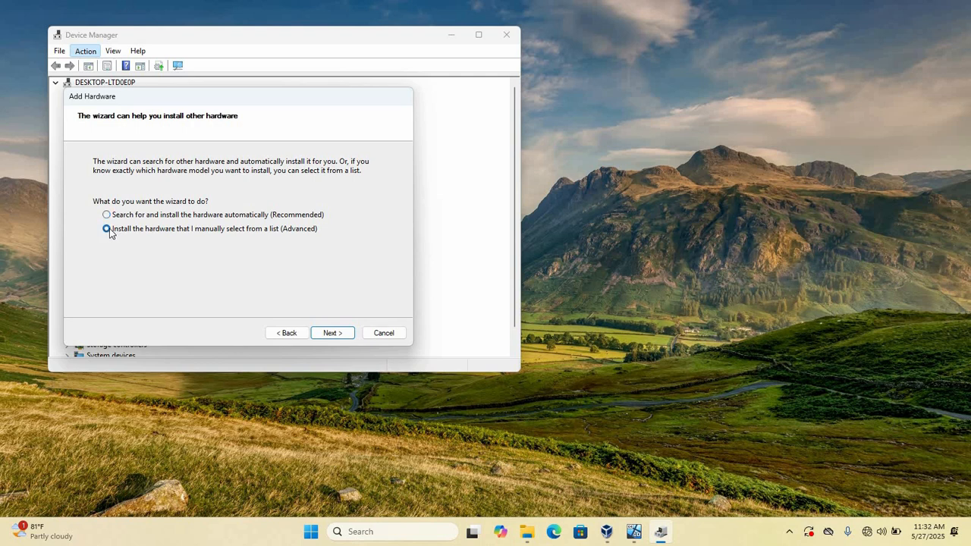
{"action": "left_click", "coordinate": [106, 228]}
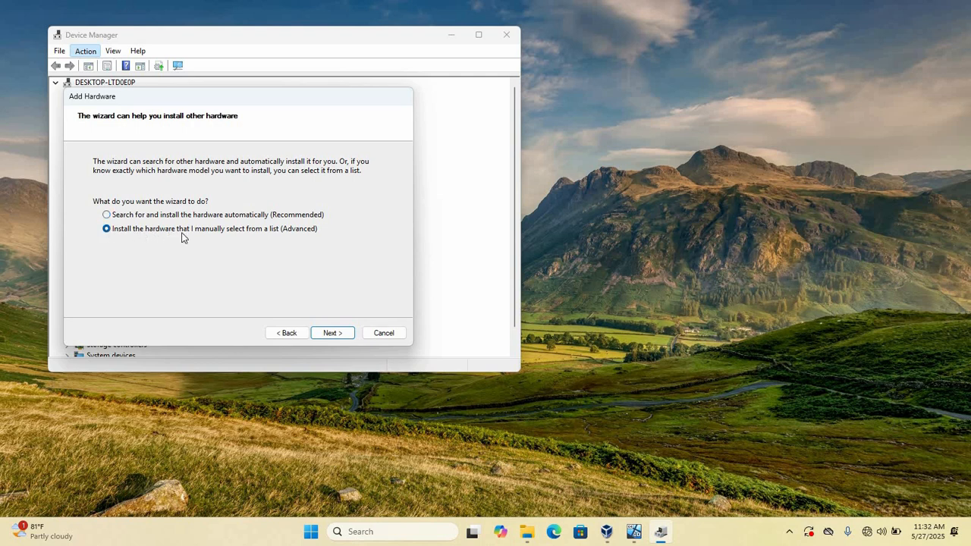
{"action": "mouse_move", "coordinate": [261, 239]}
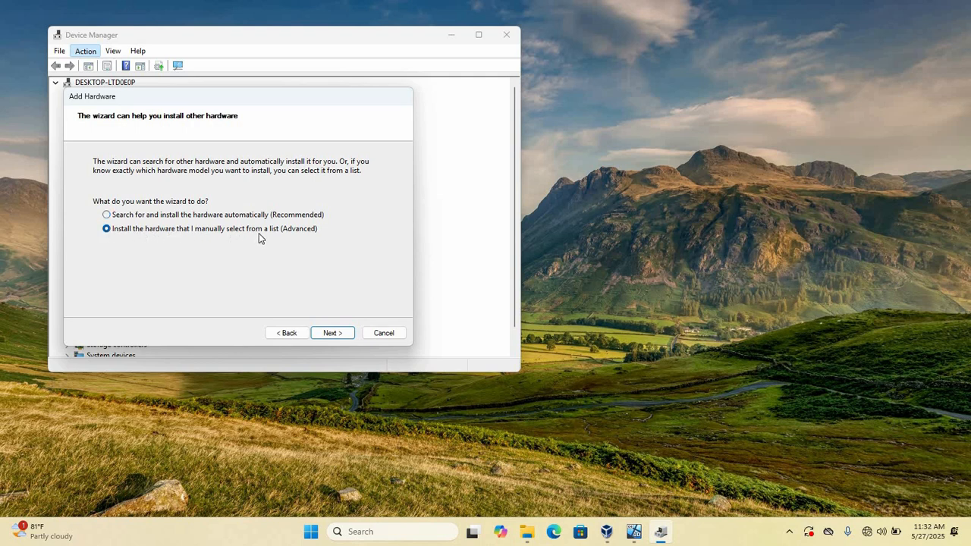
{"action": "mouse_move", "coordinate": [146, 237]}
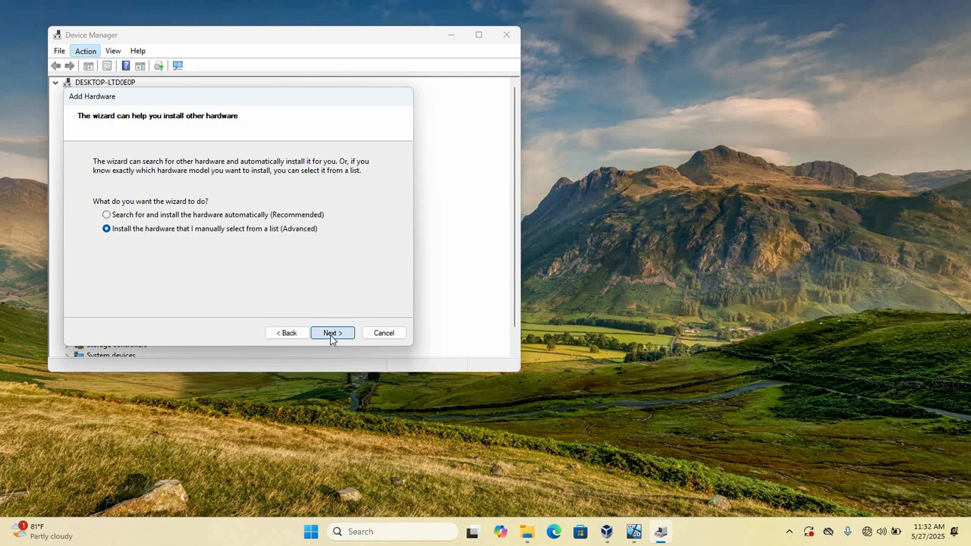
Advance to Common hardware types and scroll down to Sound, video and game controllers
{"action": "left_click", "coordinate": [332, 332]}
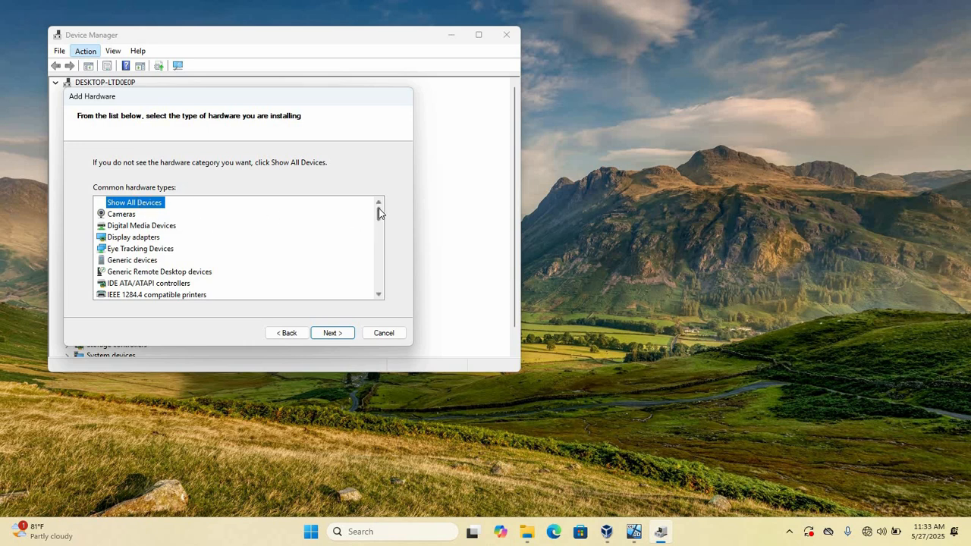
{"action": "scroll", "scroll_direction": "down", "scroll_amount": 3}
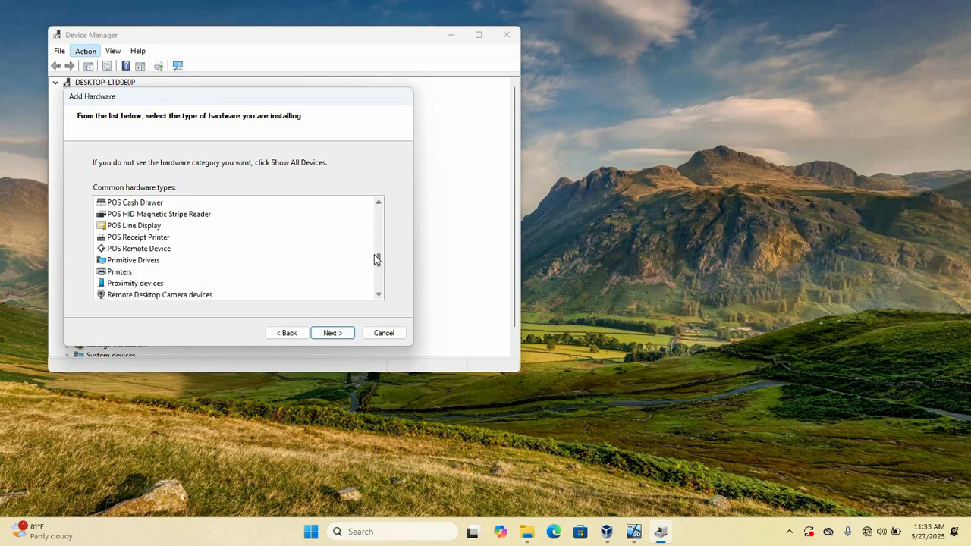
{"action": "scroll", "scroll_direction": "down", "scroll_amount": 3}
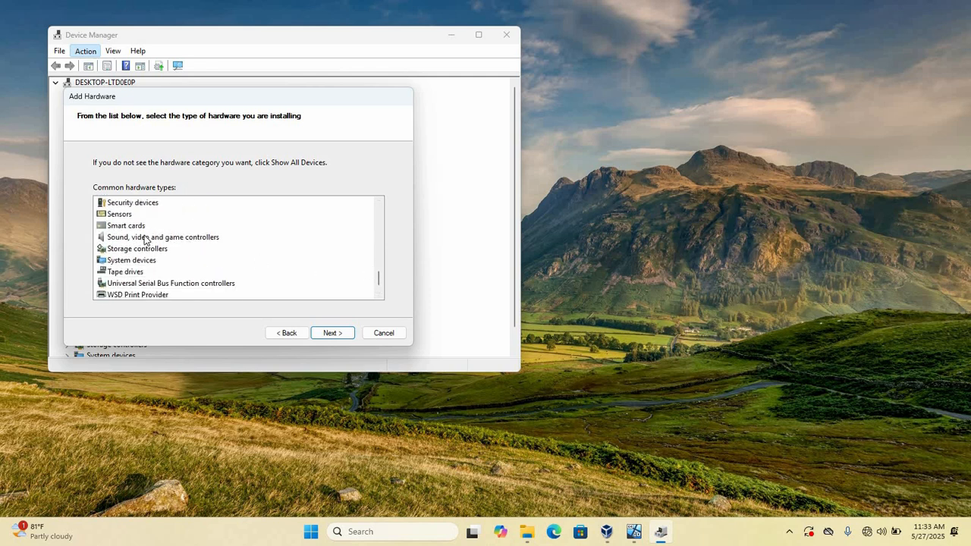
Choose Sound, video and game controllers, then Creative Technology Ltd. to show Unsupported Game Port for Creative
{"action": "left_click", "coordinate": [333, 332]}
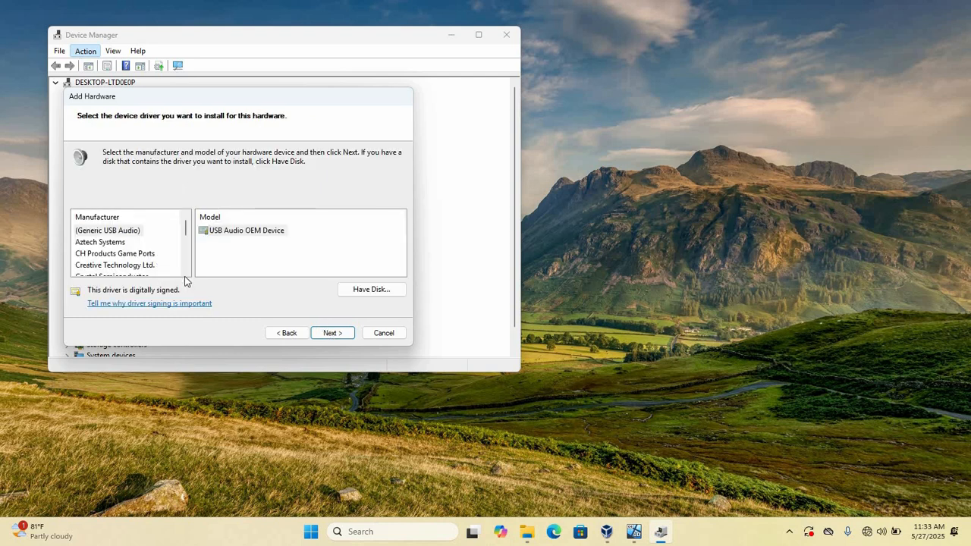
{"action": "mouse_move", "coordinate": [167, 242]}
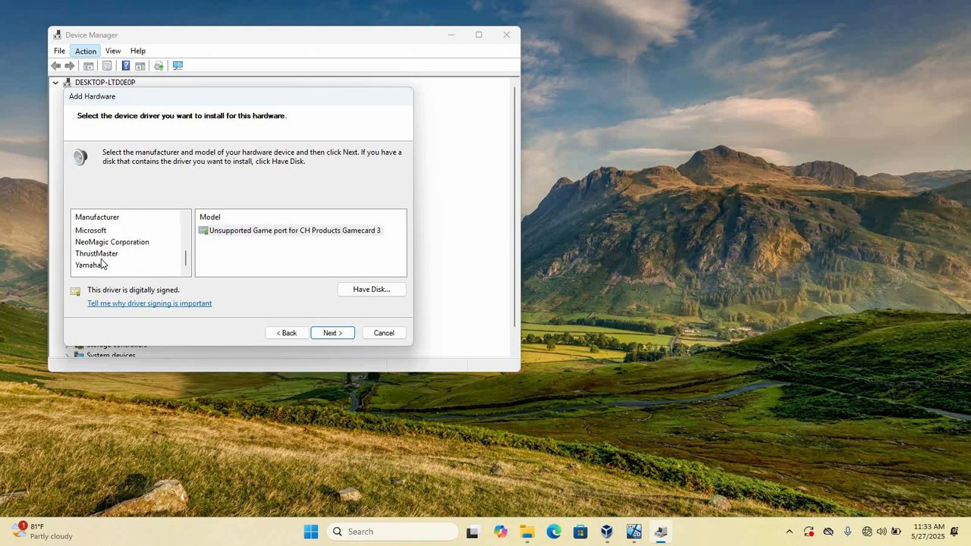
{"action": "left_click", "coordinate": [115, 253]}
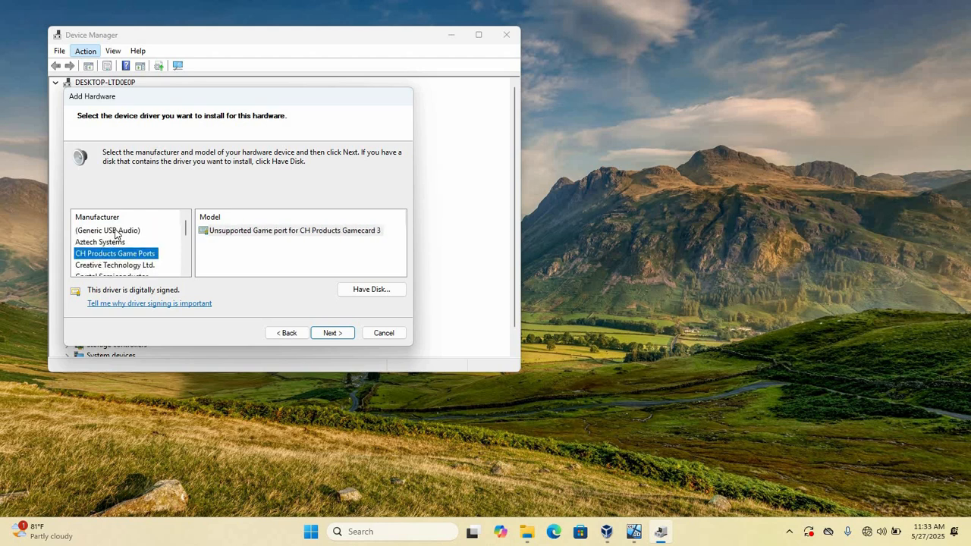
{"action": "scroll", "scroll_direction": "down", "scroll_amount": 3}
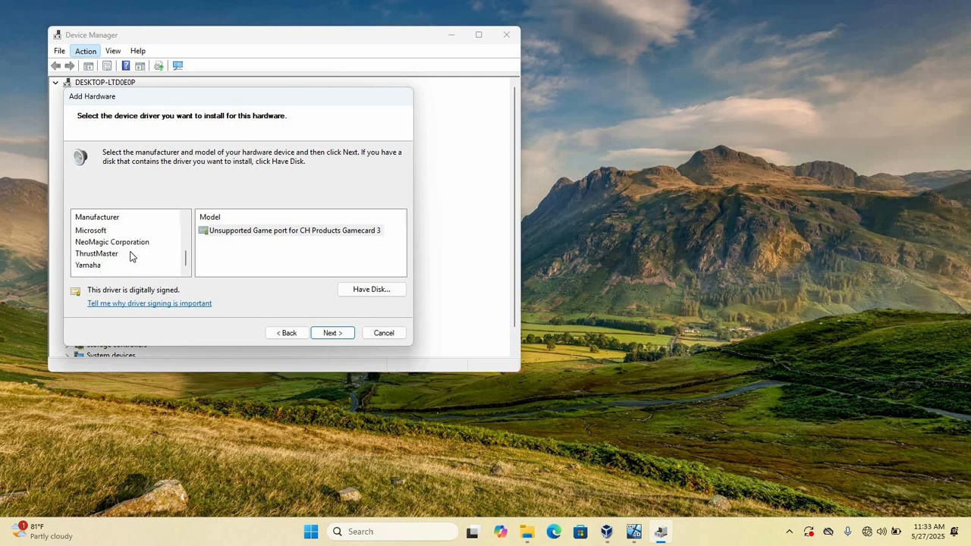
{"action": "mouse_move", "coordinate": [119, 265]}
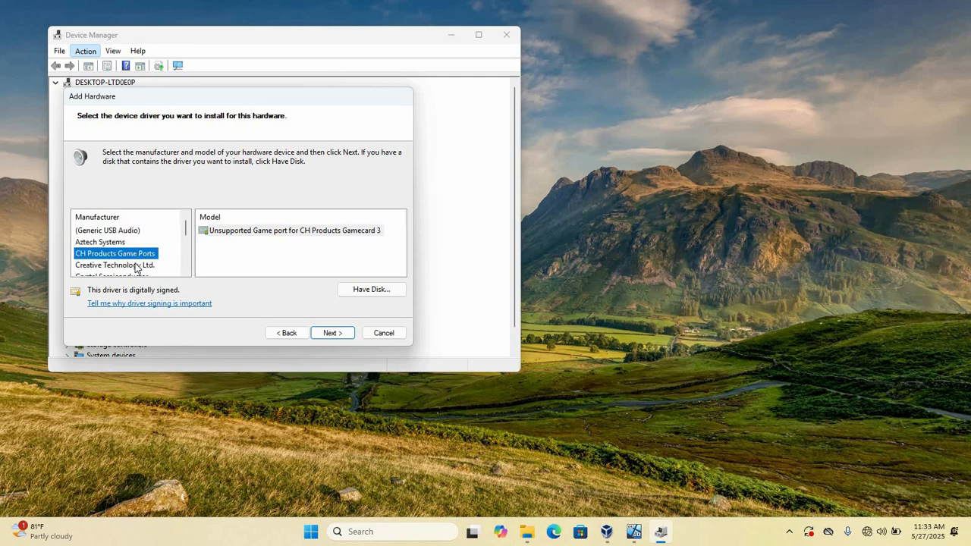
{"action": "mouse_move", "coordinate": [127, 261]}
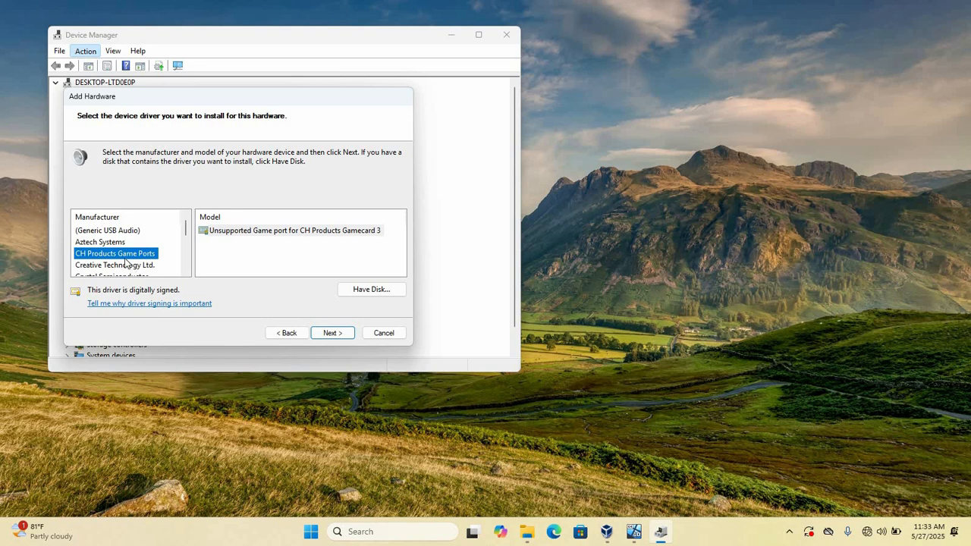
{"action": "mouse_move", "coordinate": [167, 262]}
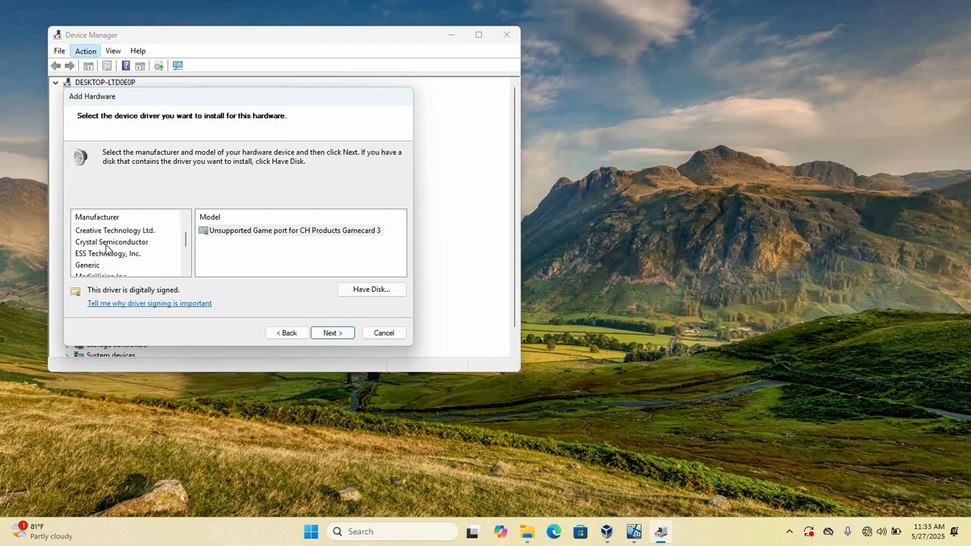
{"action": "left_click", "coordinate": [115, 230]}
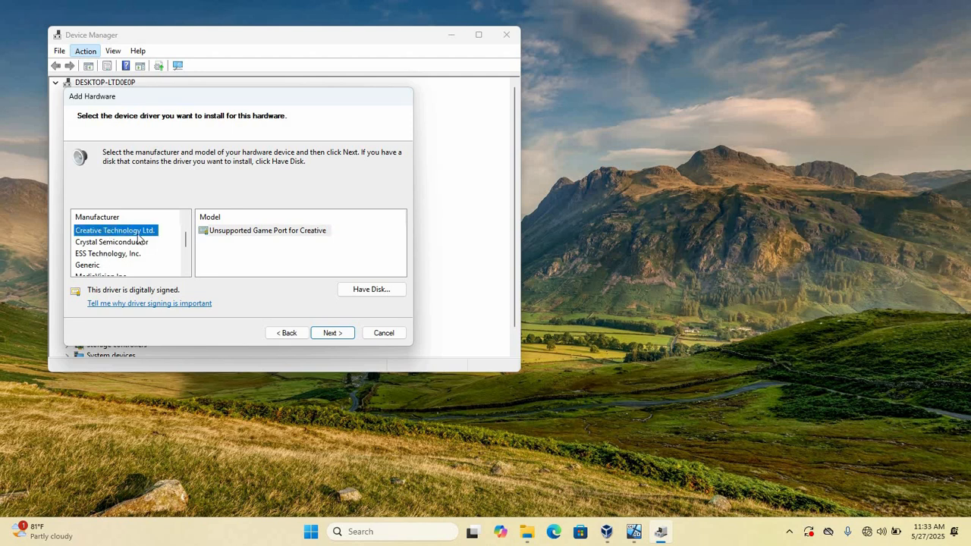
{"action": "mouse_move", "coordinate": [255, 235]}
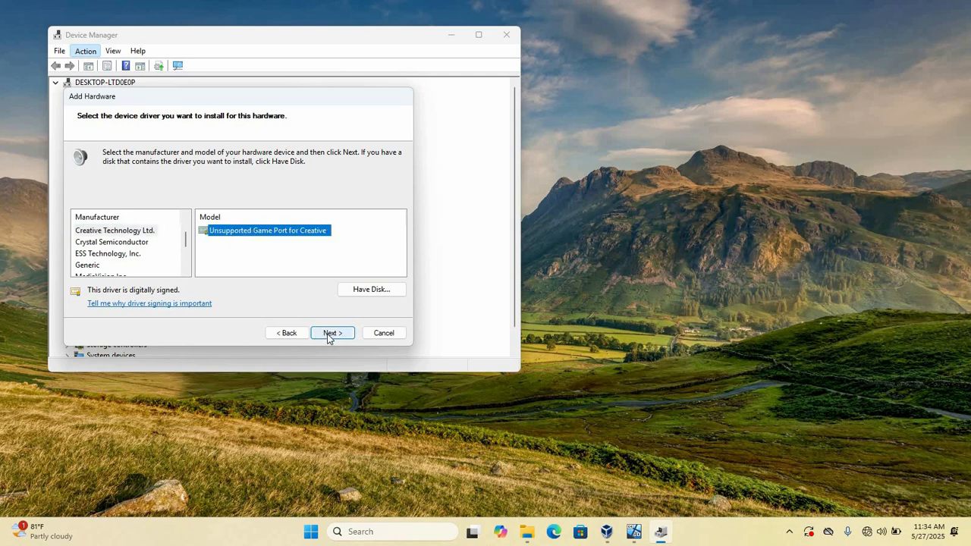
Confirm the Unsupported Game Port for Creative driver and install it
{"action": "left_click", "coordinate": [332, 333]}
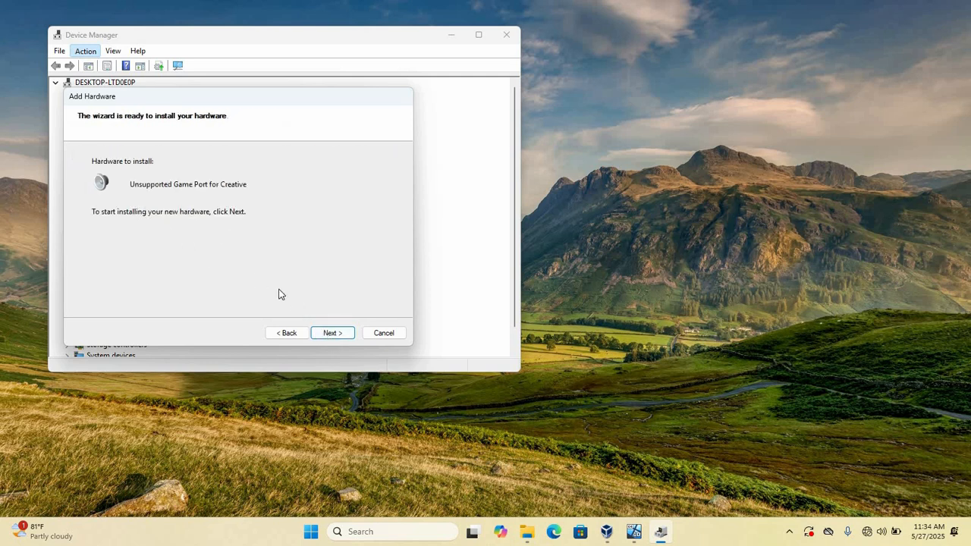
{"action": "mouse_move", "coordinate": [148, 168]}
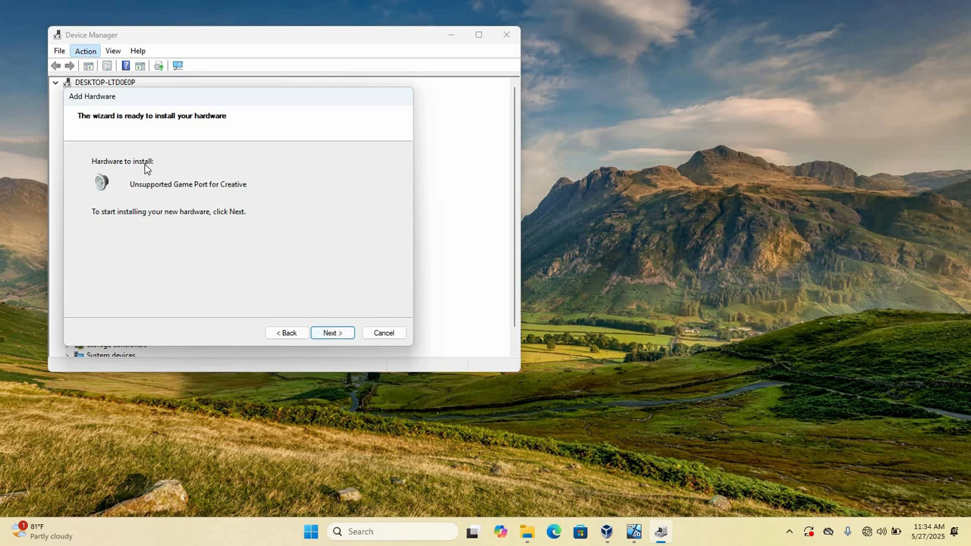
{"action": "left_click", "coordinate": [332, 333]}
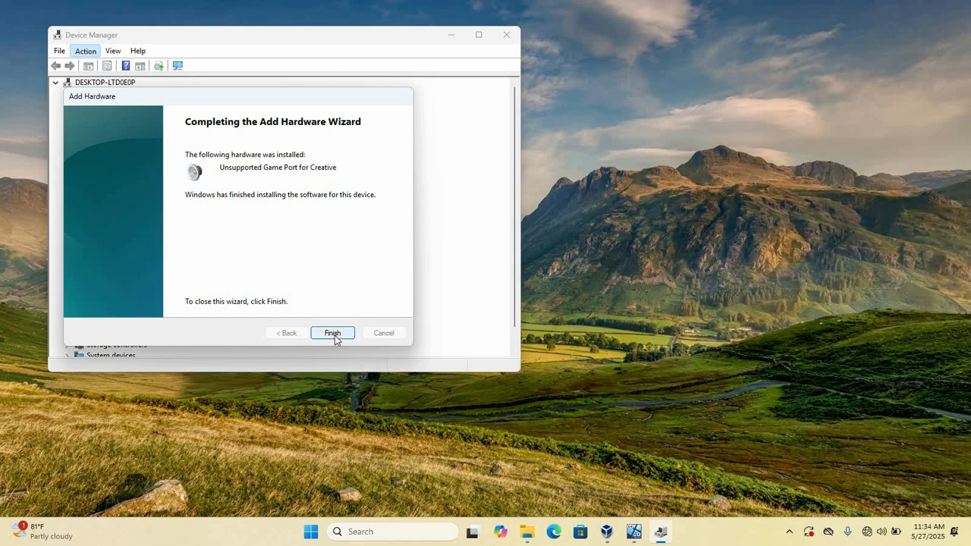
Finish the wizard and expand Sound, video and game controllers to see the Creative game port
{"action": "left_click", "coordinate": [331, 332]}
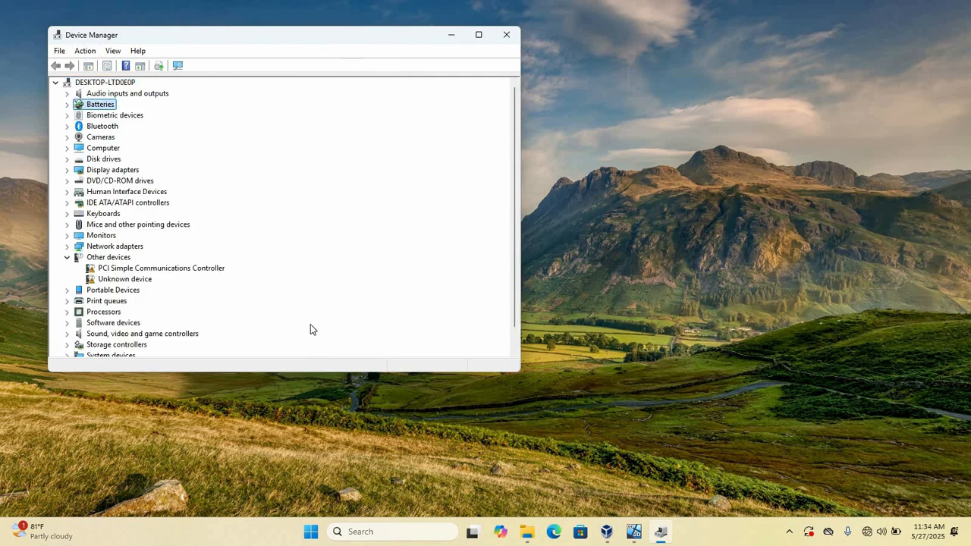
{"action": "mouse_move", "coordinate": [112, 115]}
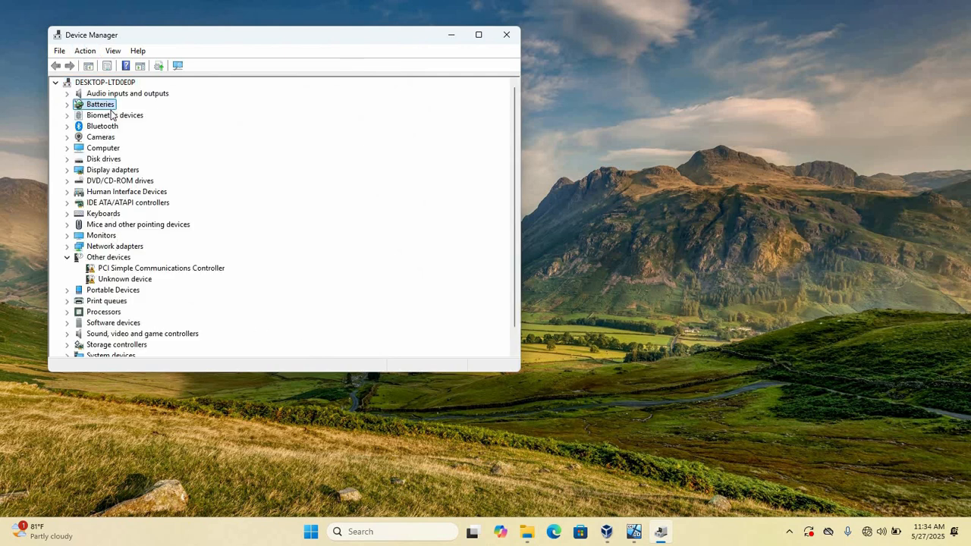
{"action": "mouse_move", "coordinate": [107, 346]}
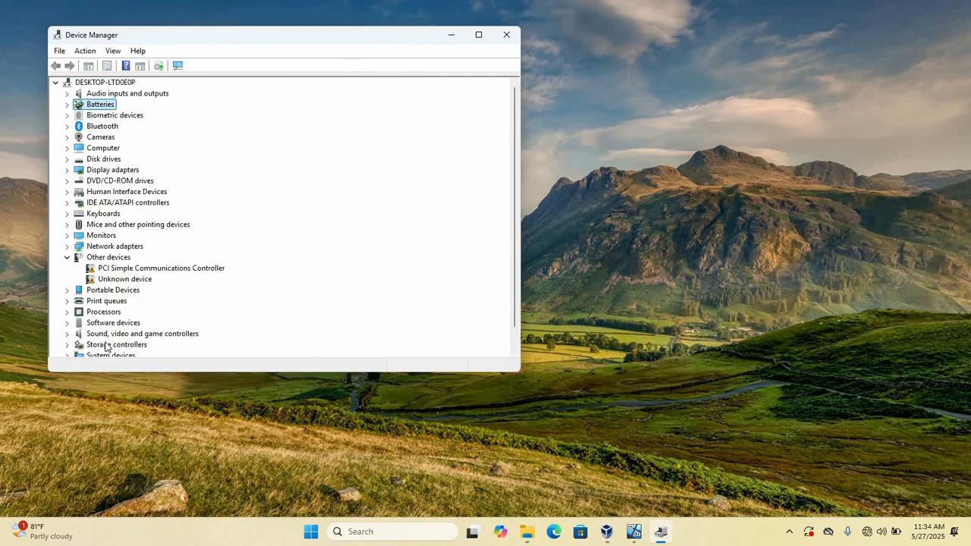
{"action": "left_click", "coordinate": [142, 333]}
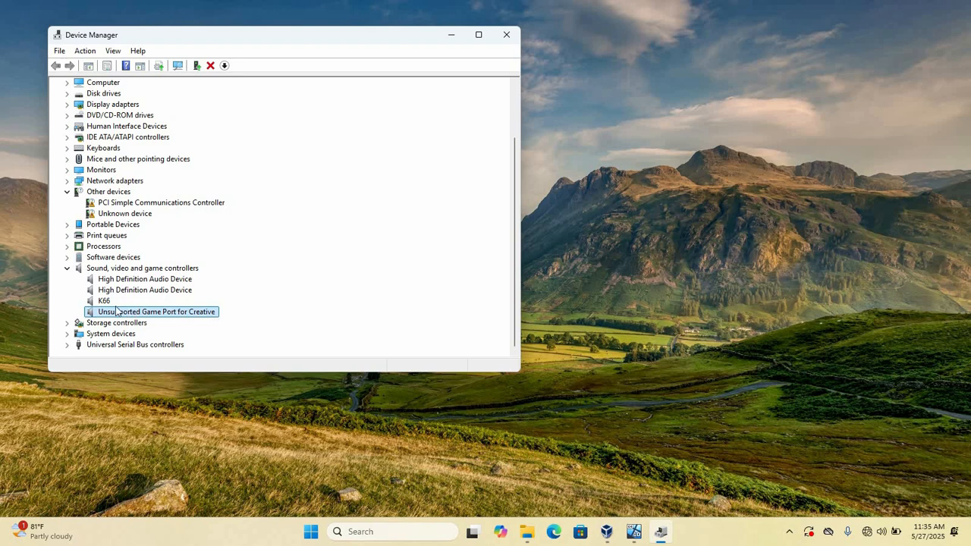
{"action": "left_click", "coordinate": [145, 289]}
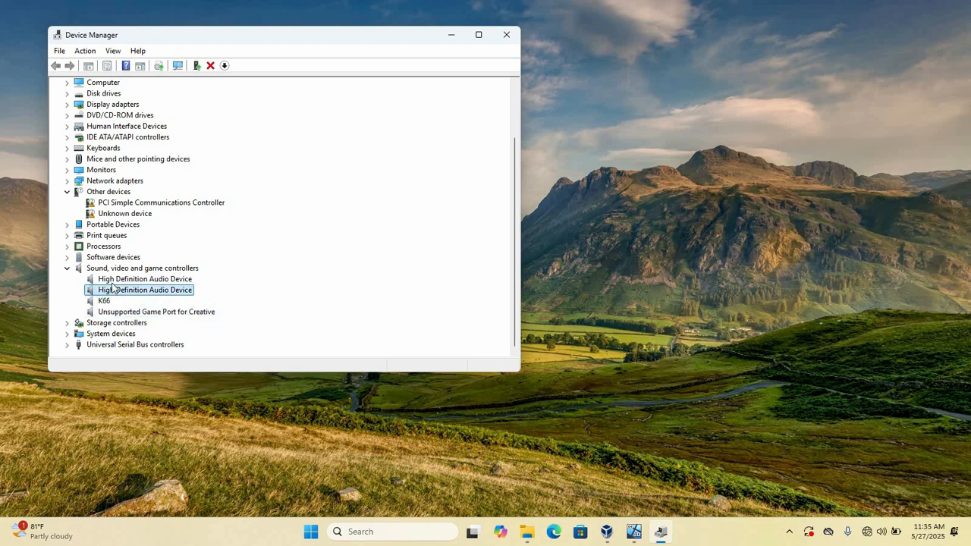
{"action": "left_click", "coordinate": [144, 278]}
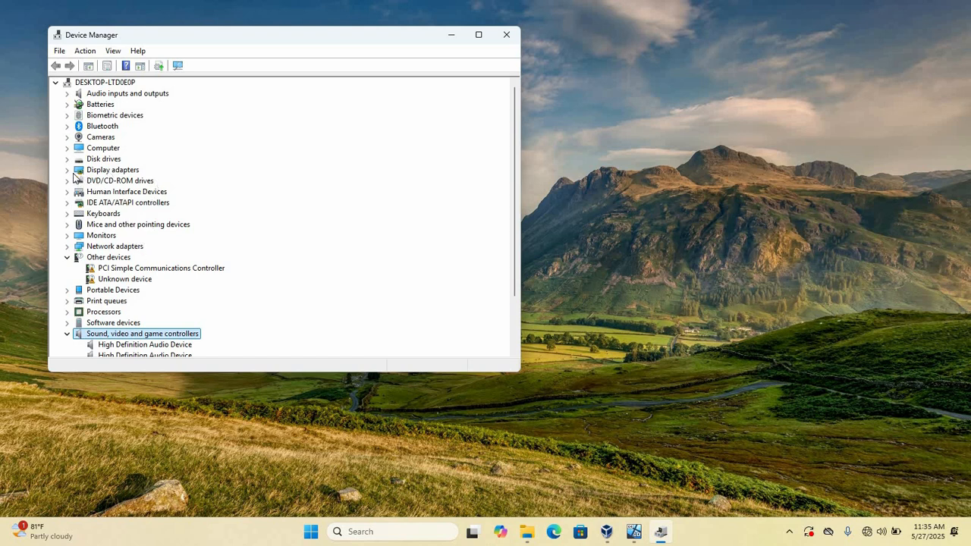
{"action": "mouse_move", "coordinate": [73, 180]}
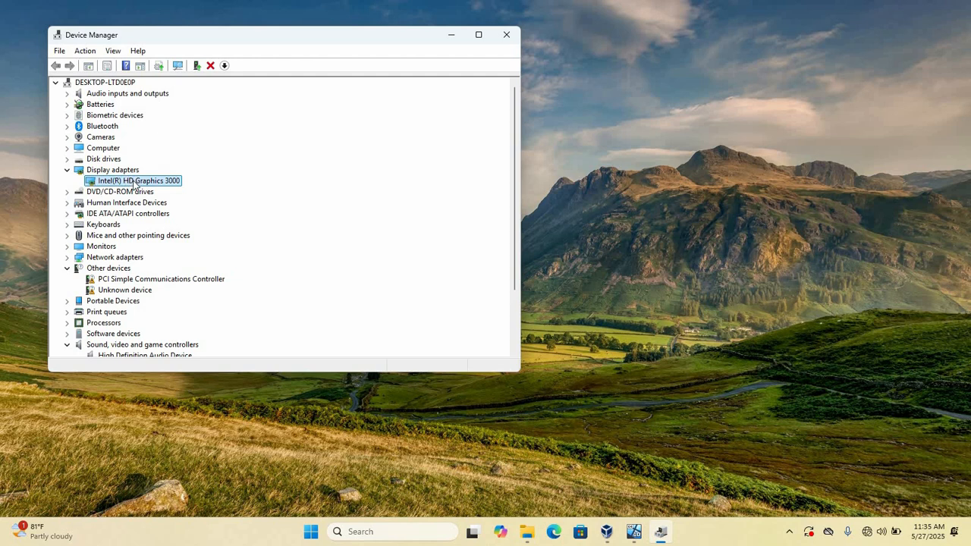
Relaunch Add legacy hardware with manual selection and pick Display adapters as the hardware type
{"action": "left_click", "coordinate": [85, 51]}
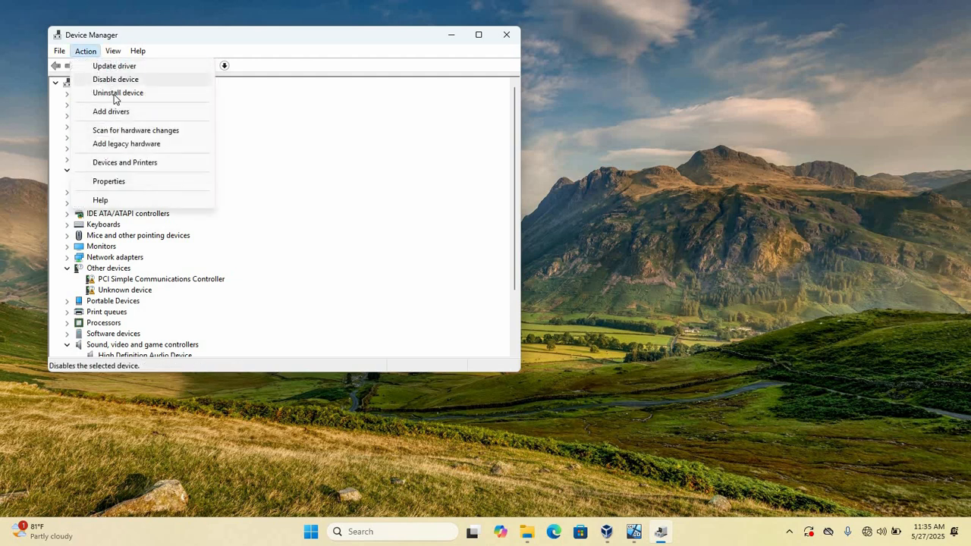
{"action": "mouse_move", "coordinate": [111, 112]}
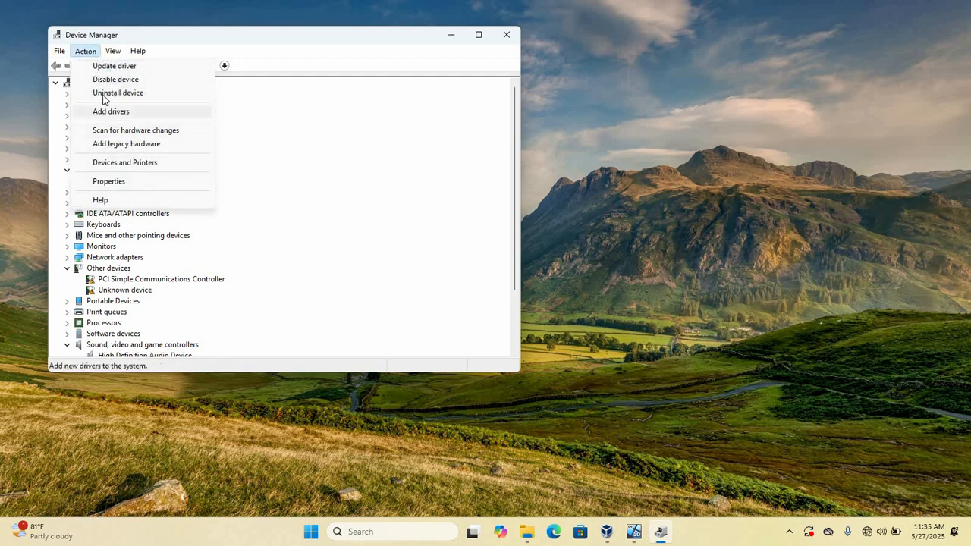
{"action": "left_click", "coordinate": [126, 143]}
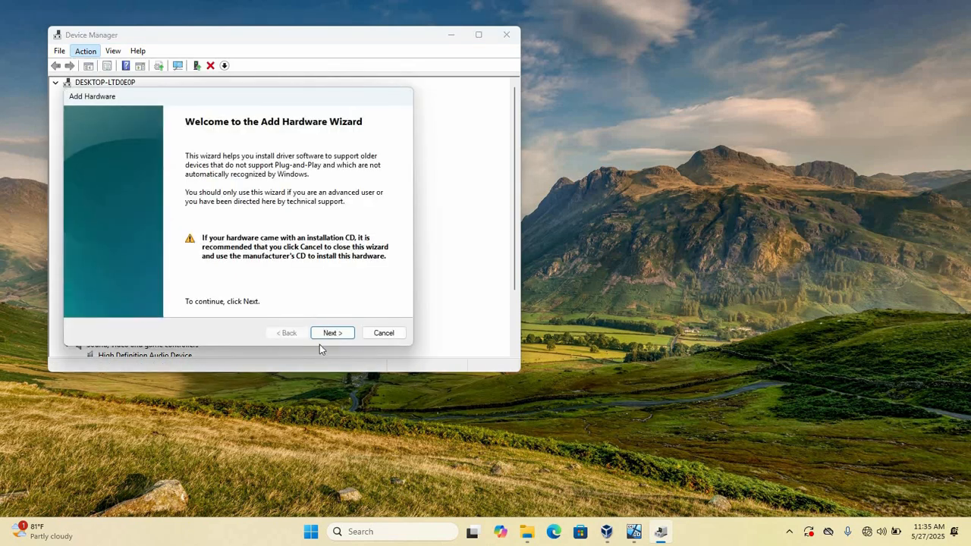
{"action": "left_click", "coordinate": [332, 333]}
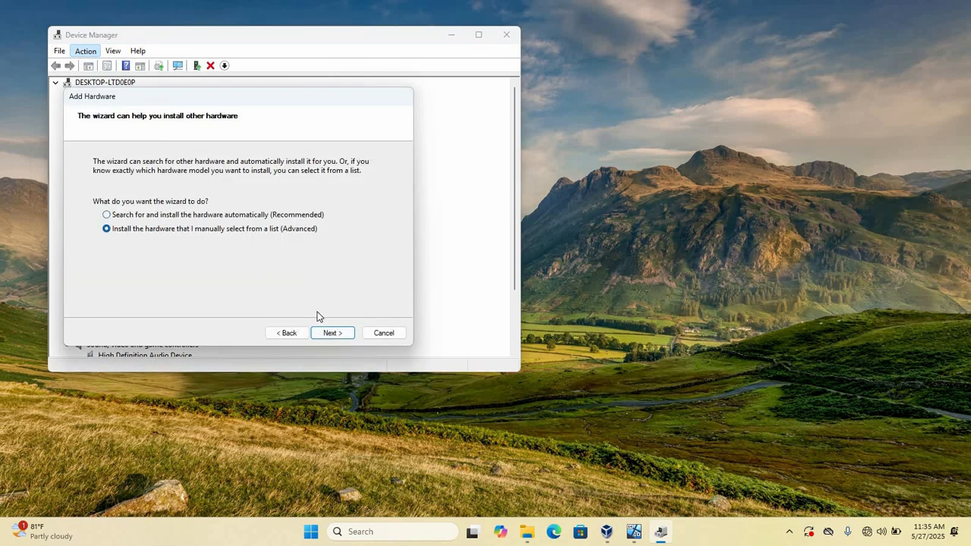
{"action": "left_click", "coordinate": [332, 332]}
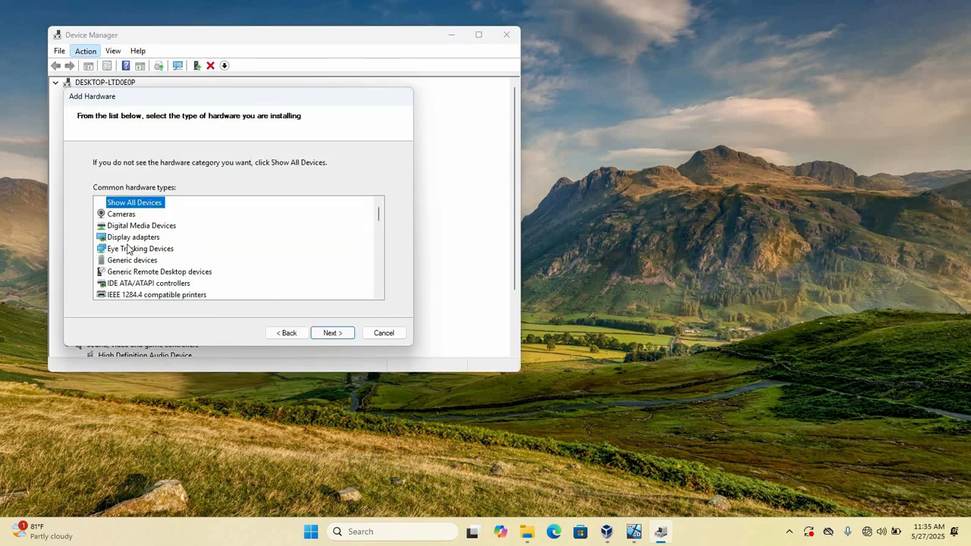
{"action": "left_click", "coordinate": [133, 237]}
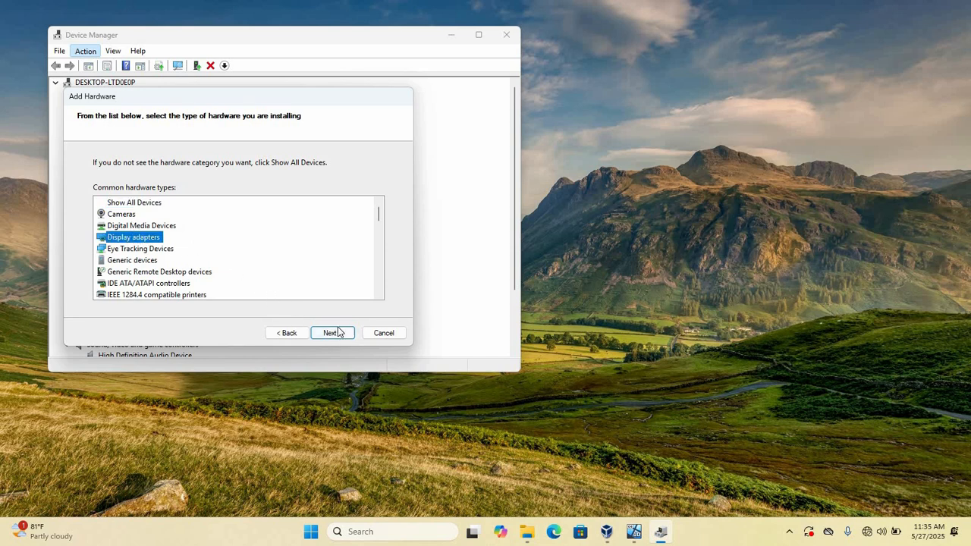
Pick Intel Corporation as manufacturer to list models like Intel(R) HD Graphics 3000
{"action": "left_click", "coordinate": [332, 332]}
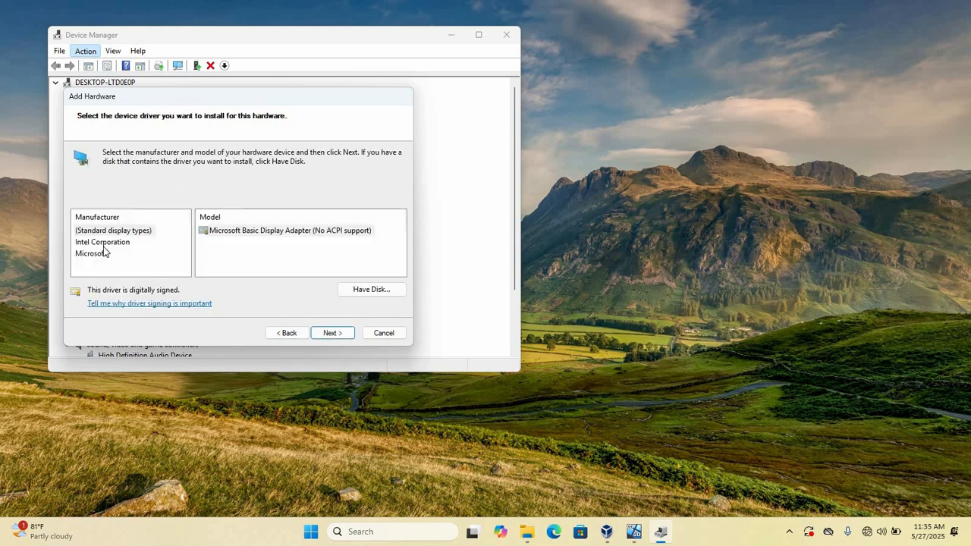
{"action": "mouse_move", "coordinate": [149, 278]}
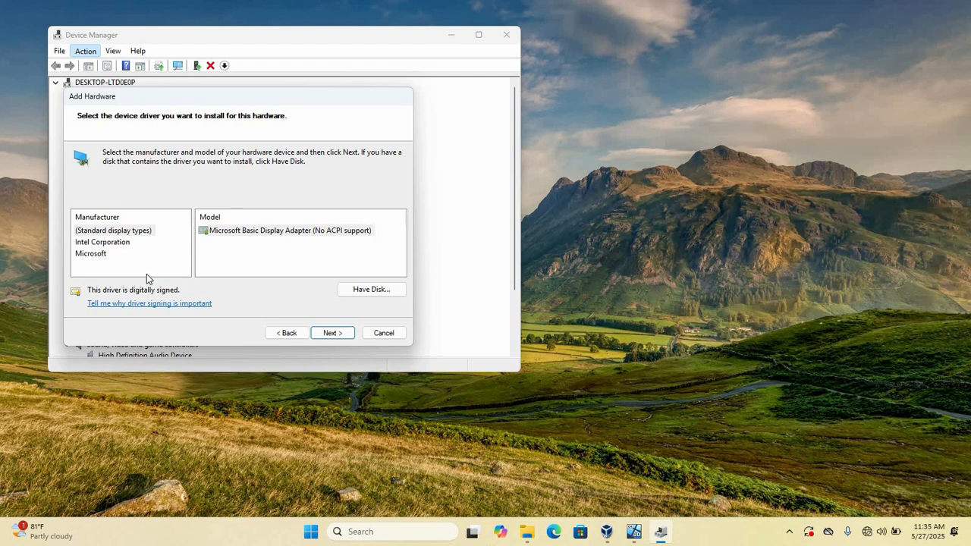
{"action": "mouse_move", "coordinate": [109, 244]}
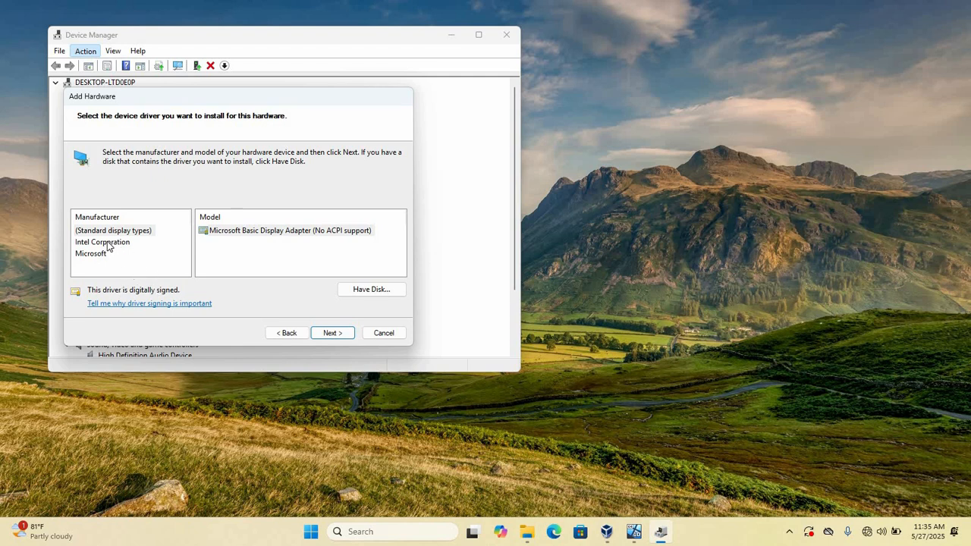
{"action": "left_click", "coordinate": [103, 241]}
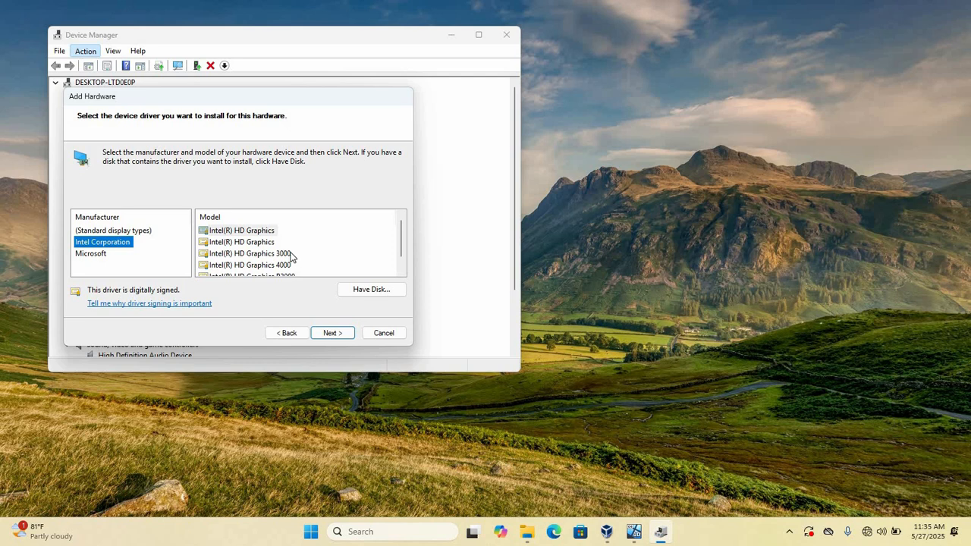
{"action": "mouse_move", "coordinate": [267, 261]}
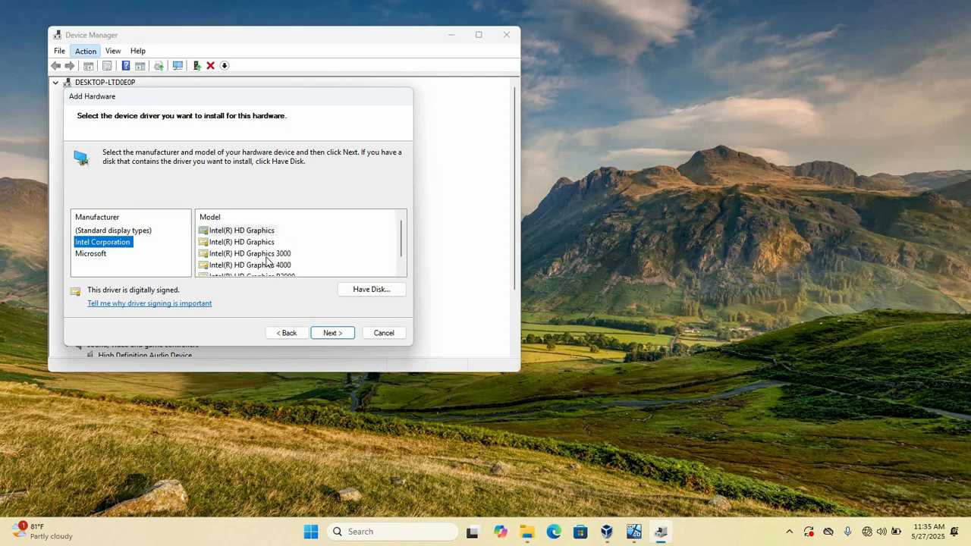
{"action": "mouse_move", "coordinate": [129, 253]}
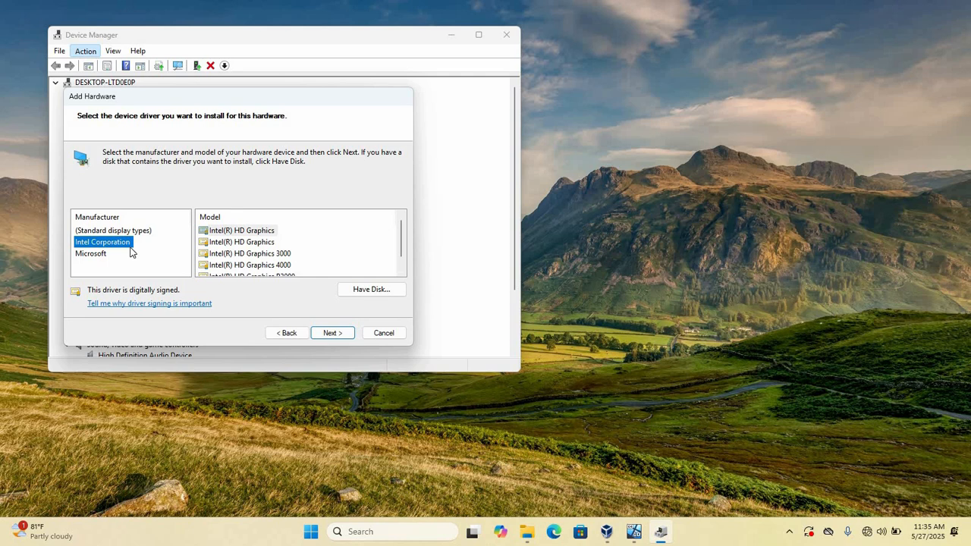
{"action": "mouse_move", "coordinate": [167, 255]}
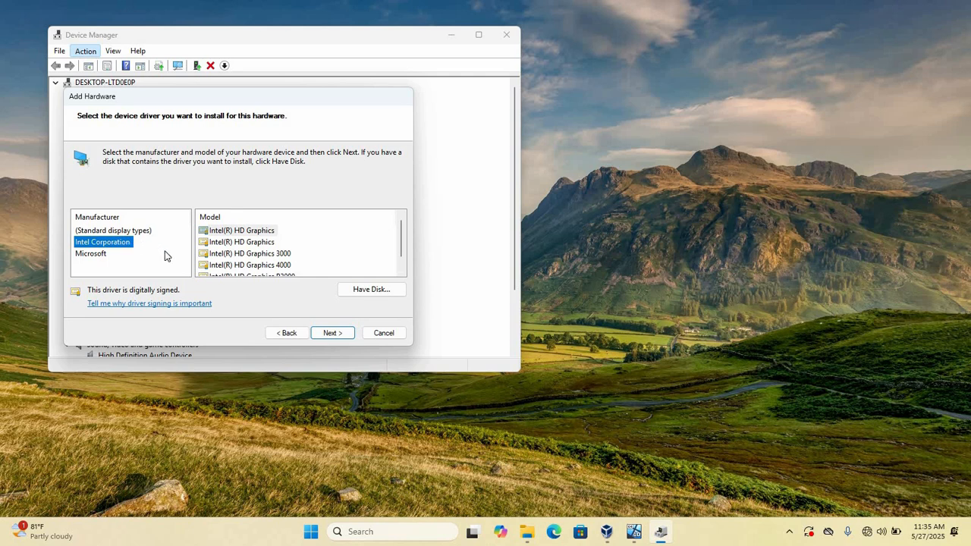
{"action": "mouse_move", "coordinate": [183, 251]}
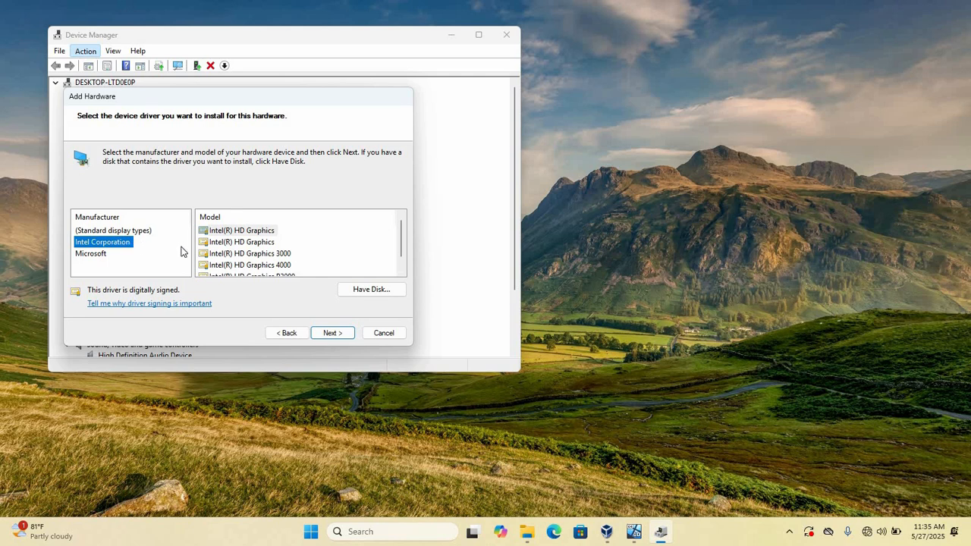
{"action": "mouse_move", "coordinate": [181, 257]}
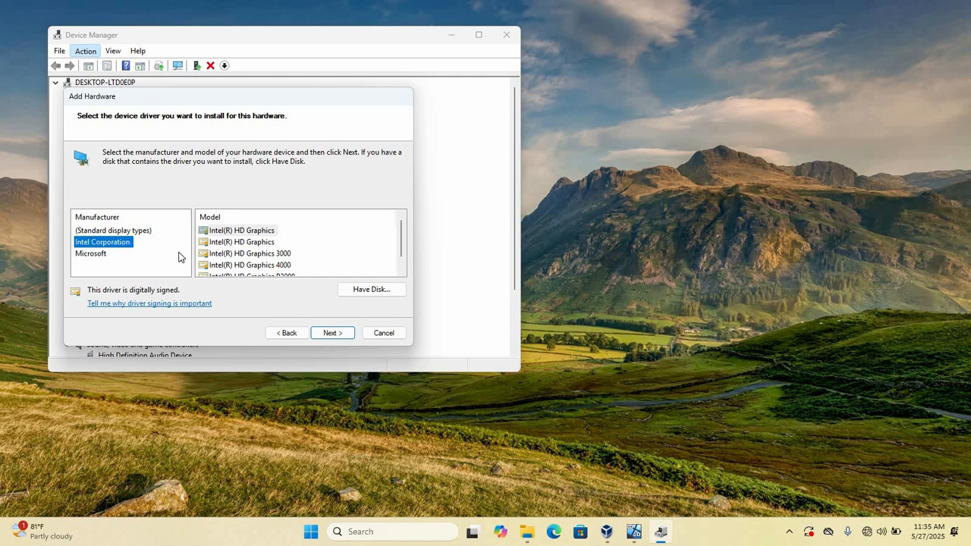
{"action": "mouse_move", "coordinate": [156, 265]}
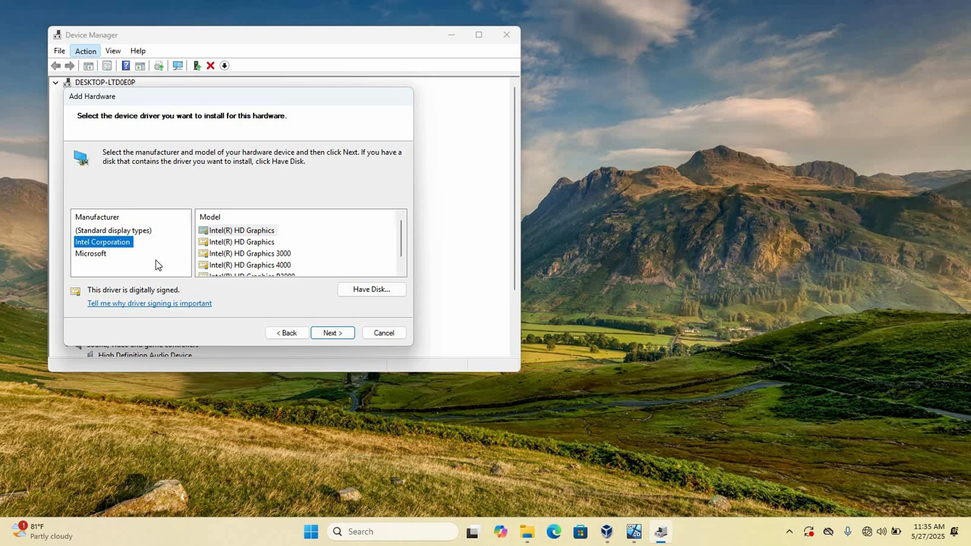